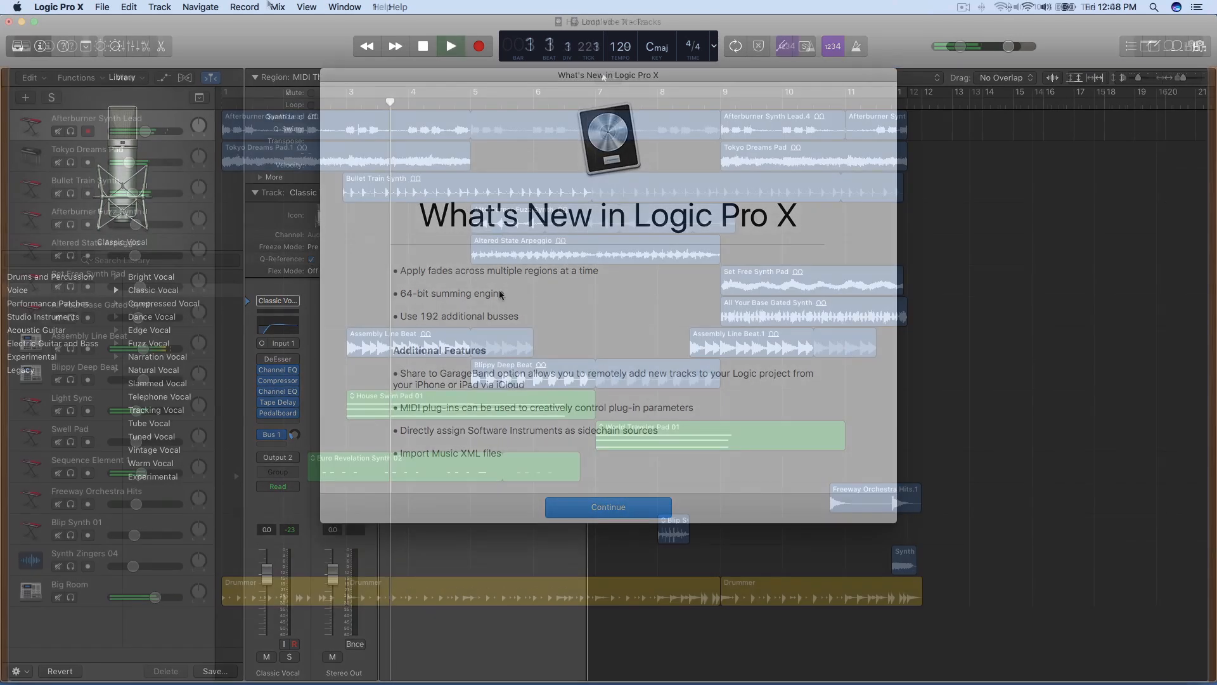
Close the What's New overview to reveal the Hip Loop Vibe X tracks
{"action": "left_click", "coordinate": [607, 506]}
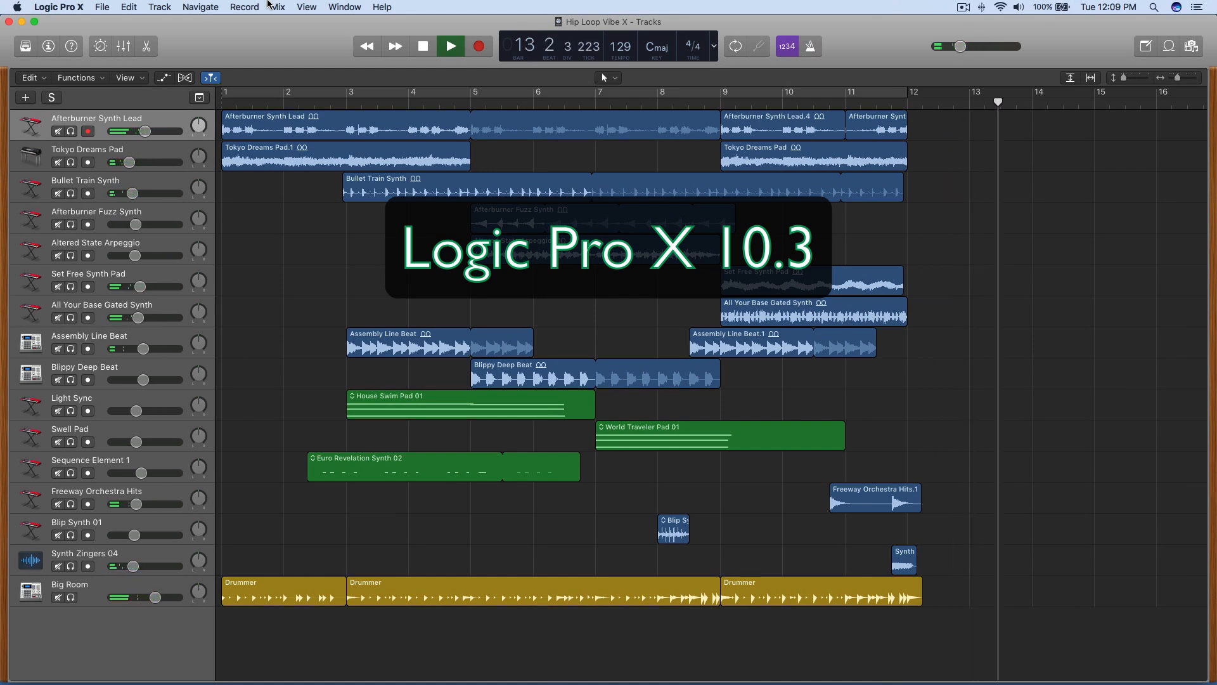
In General preferences, set the LCD display mode to Custom with bars, beats, tempo and key
{"action": "left_click", "coordinate": [59, 7]}
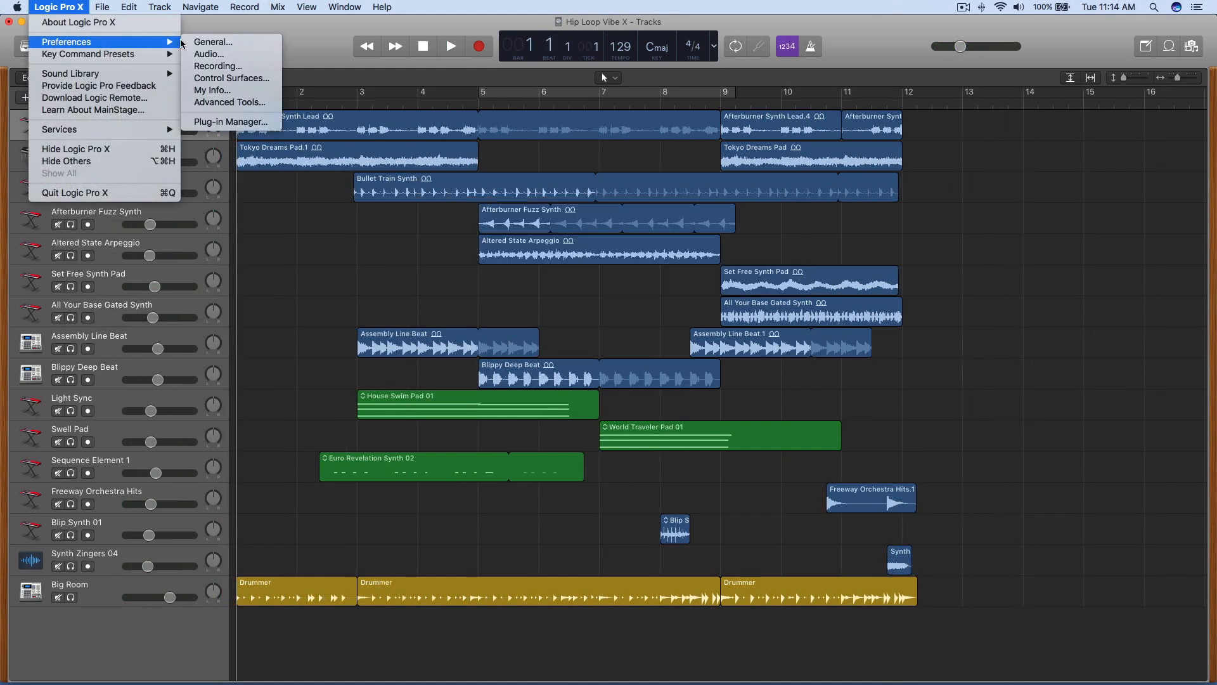
{"action": "left_click", "coordinate": [211, 41]}
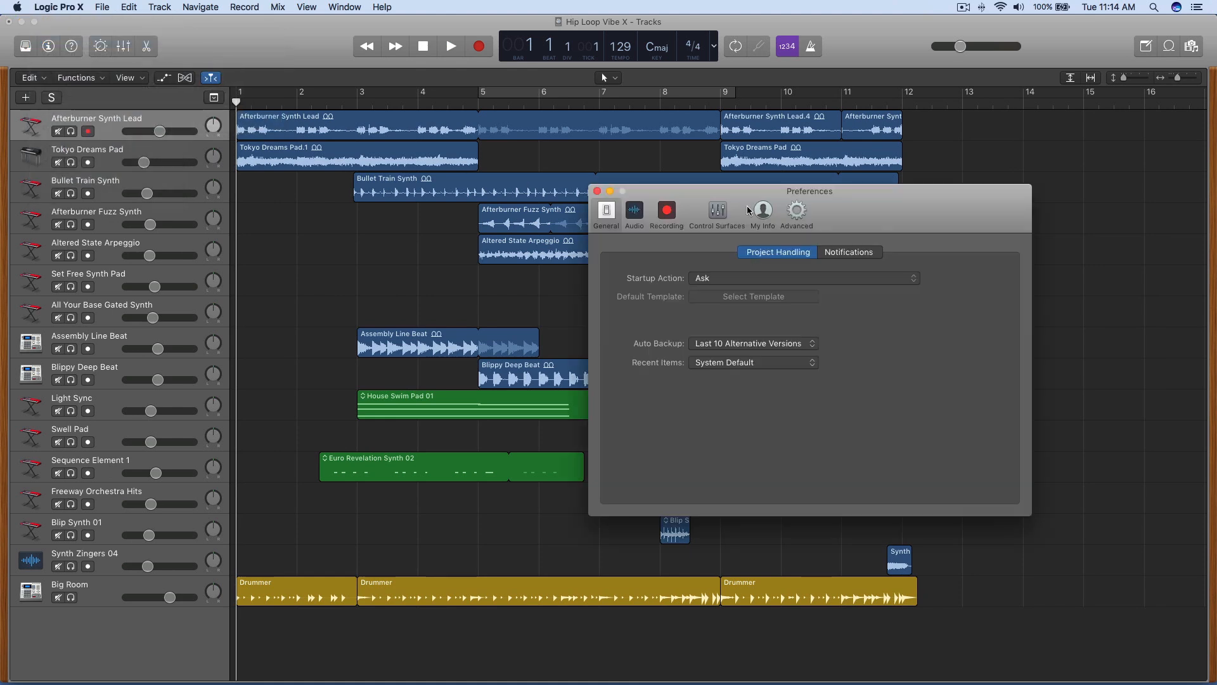
{"action": "left_click", "coordinate": [606, 253]}
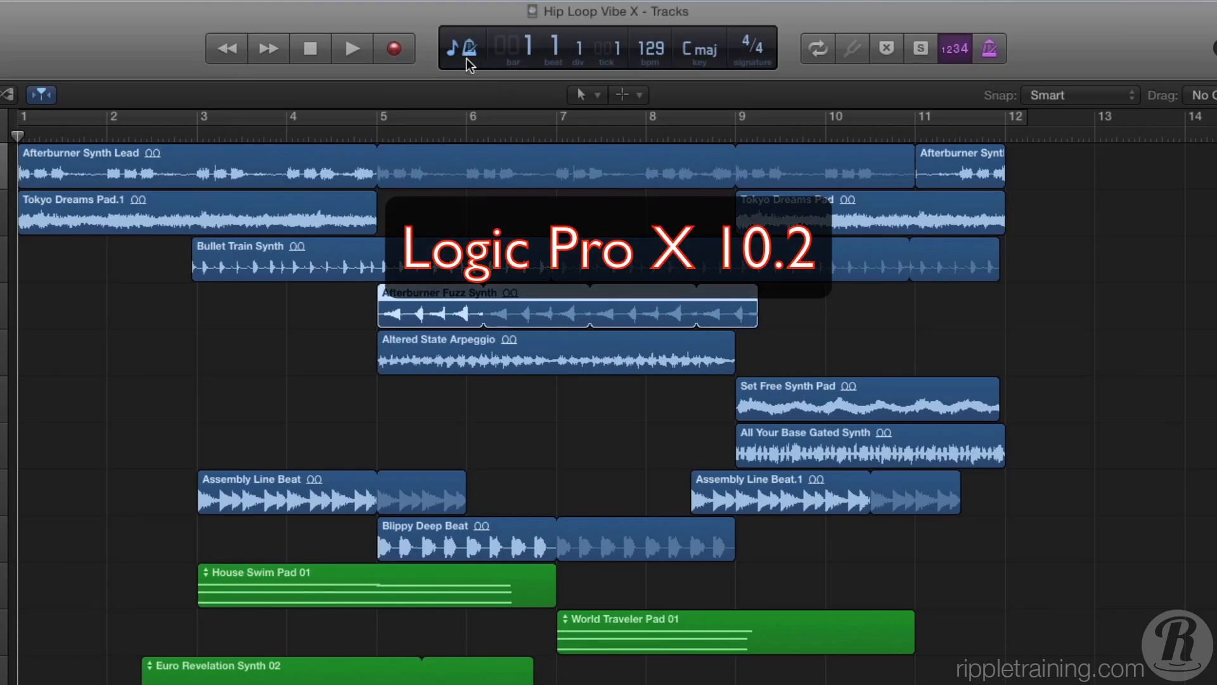
{"action": "left_click", "coordinate": [461, 47]}
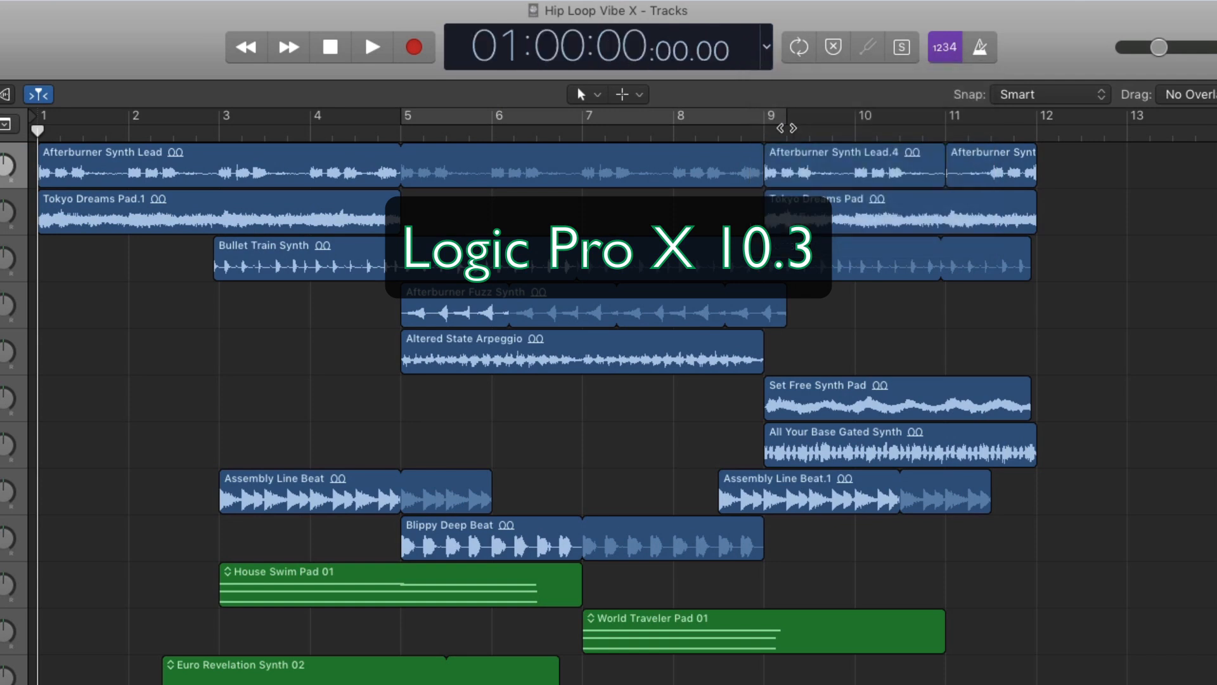
{"action": "left_click", "coordinate": [764, 48]}
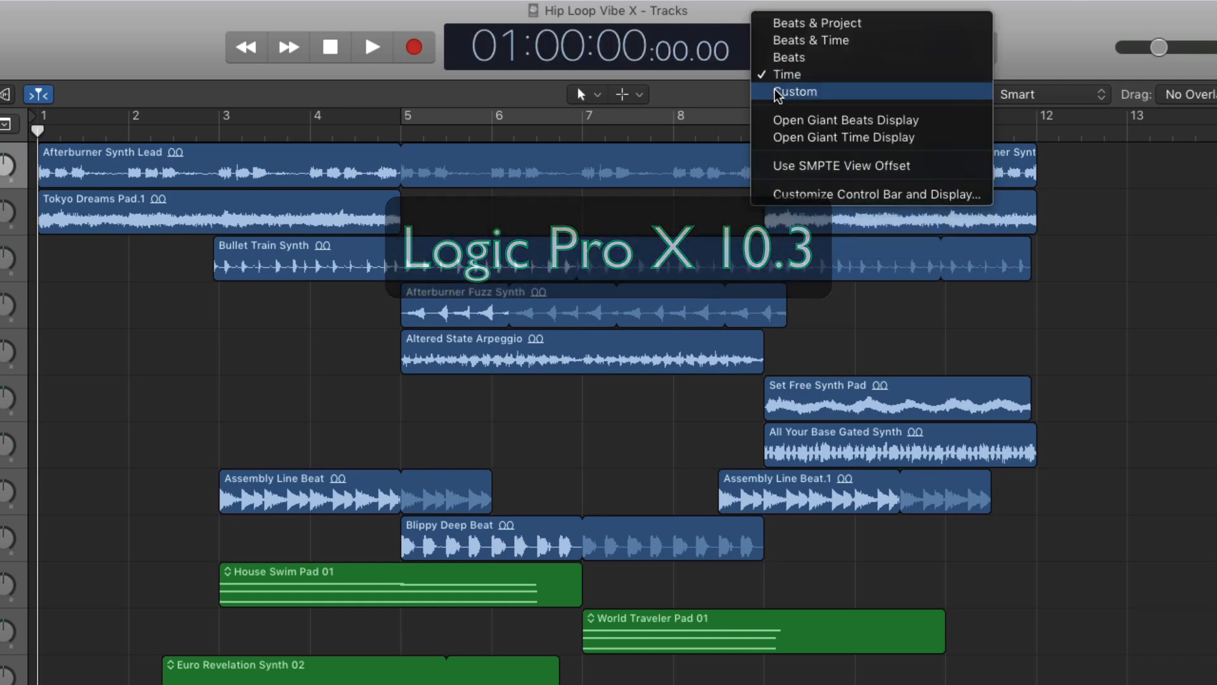
{"action": "left_click", "coordinate": [796, 91]}
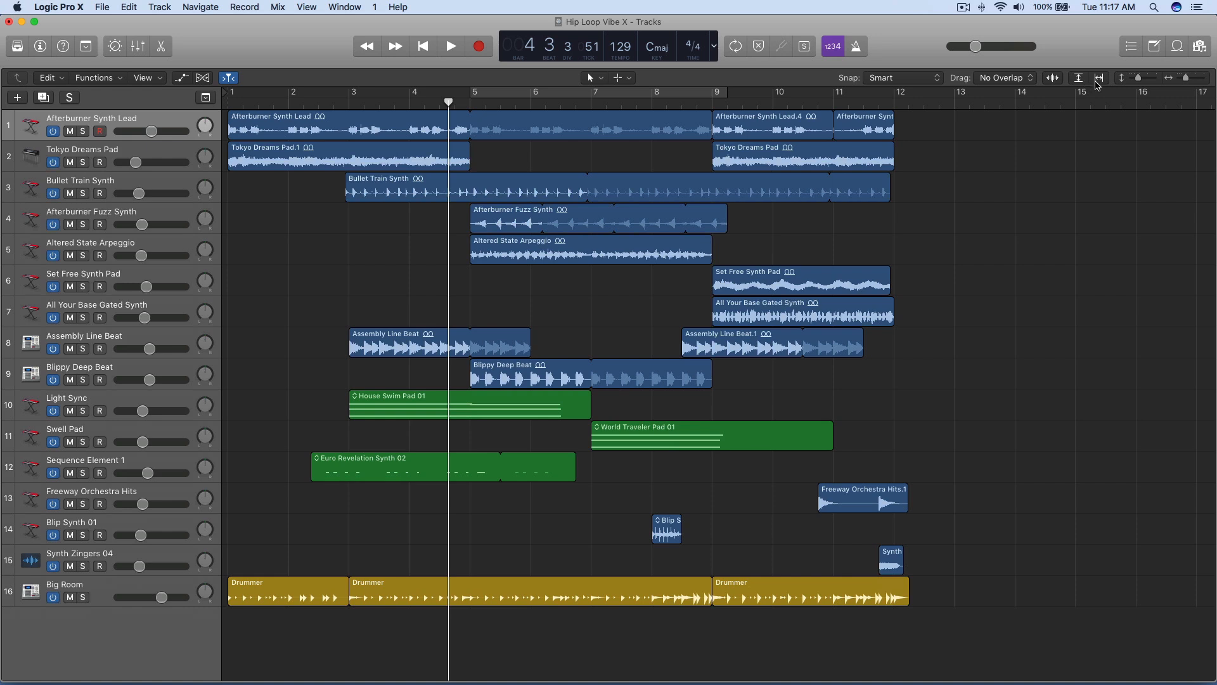
Zoom the tracks to fit so three tracks show large waveforms and instrument pictures
{"action": "left_click", "coordinate": [1099, 78]}
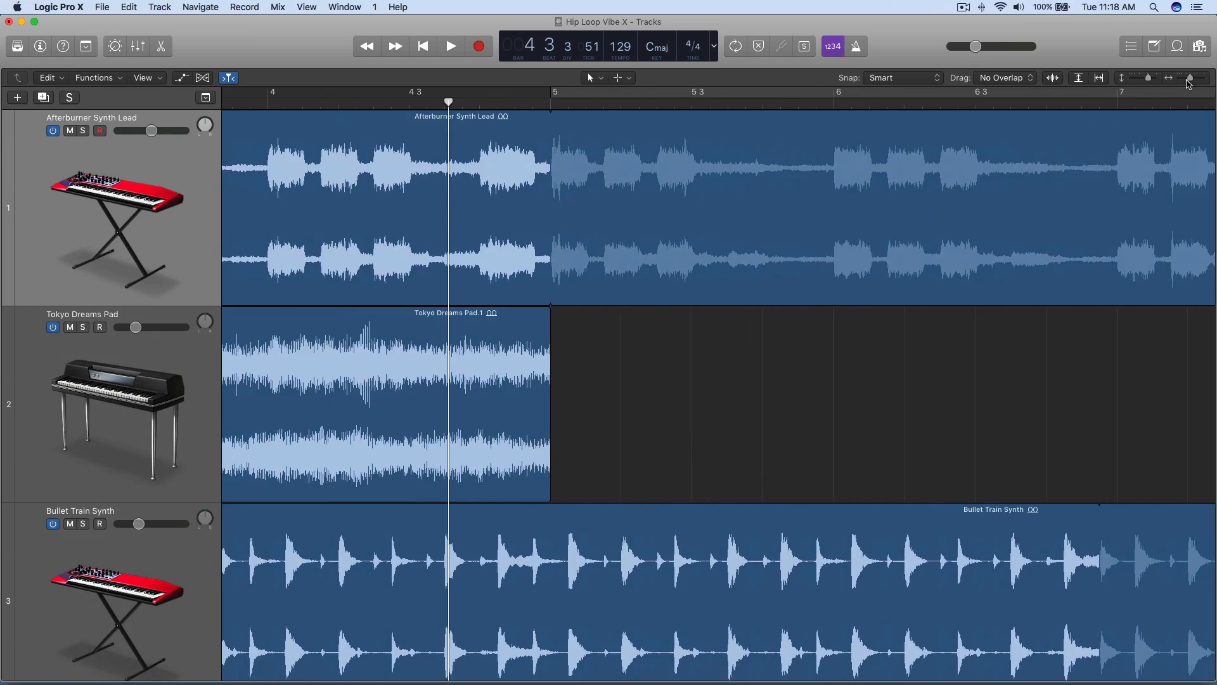
{"action": "left_click", "coordinate": [1099, 77]}
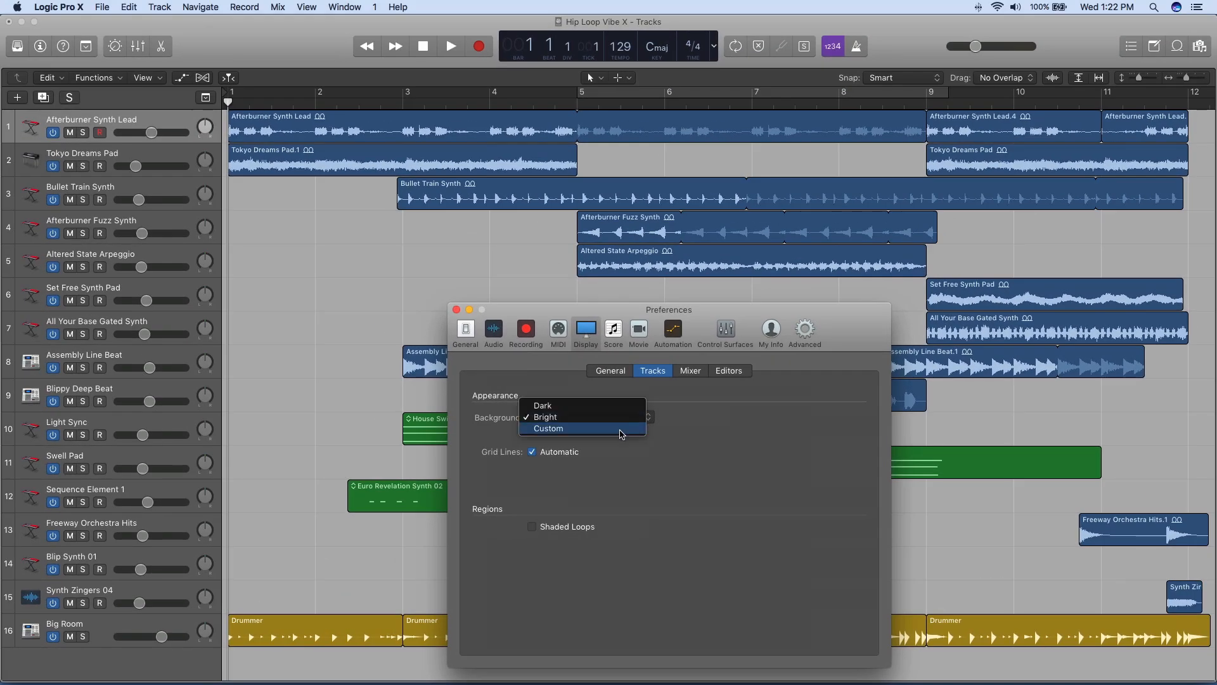
Set Tracks background to Custom, grid lines manual, adjust Black options, and enable Shaded Loops
{"action": "left_click", "coordinate": [548, 428]}
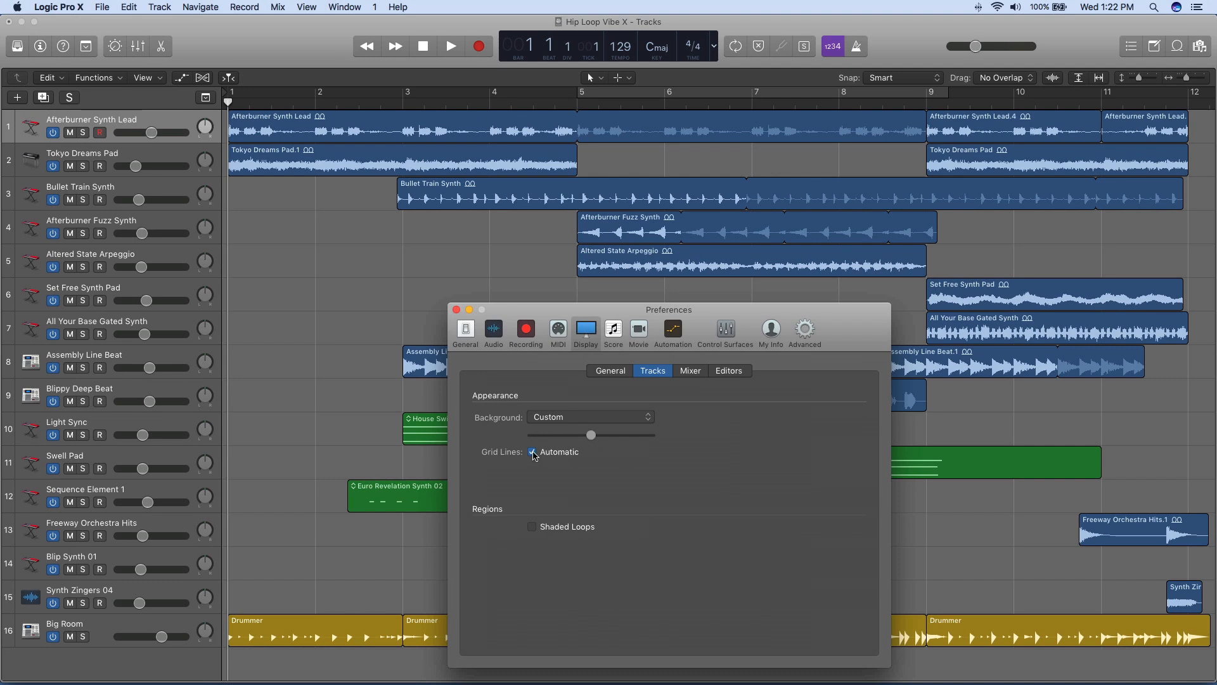
{"action": "left_click", "coordinate": [531, 452]}
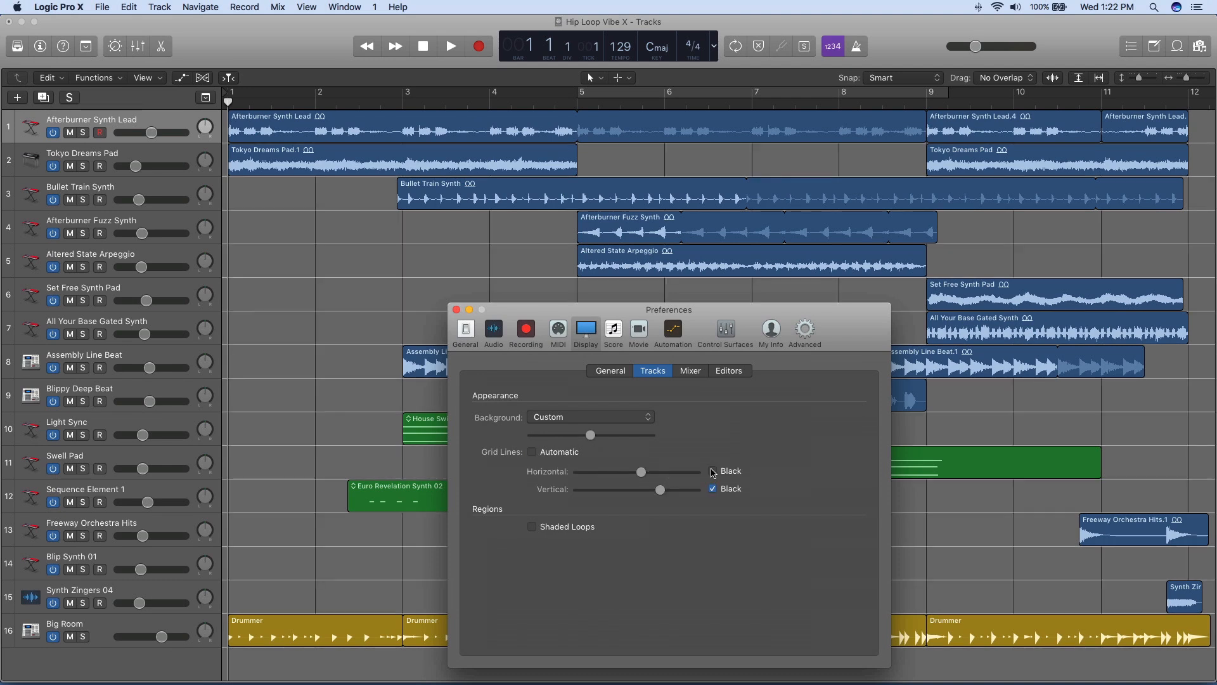
{"action": "left_click", "coordinate": [711, 488]}
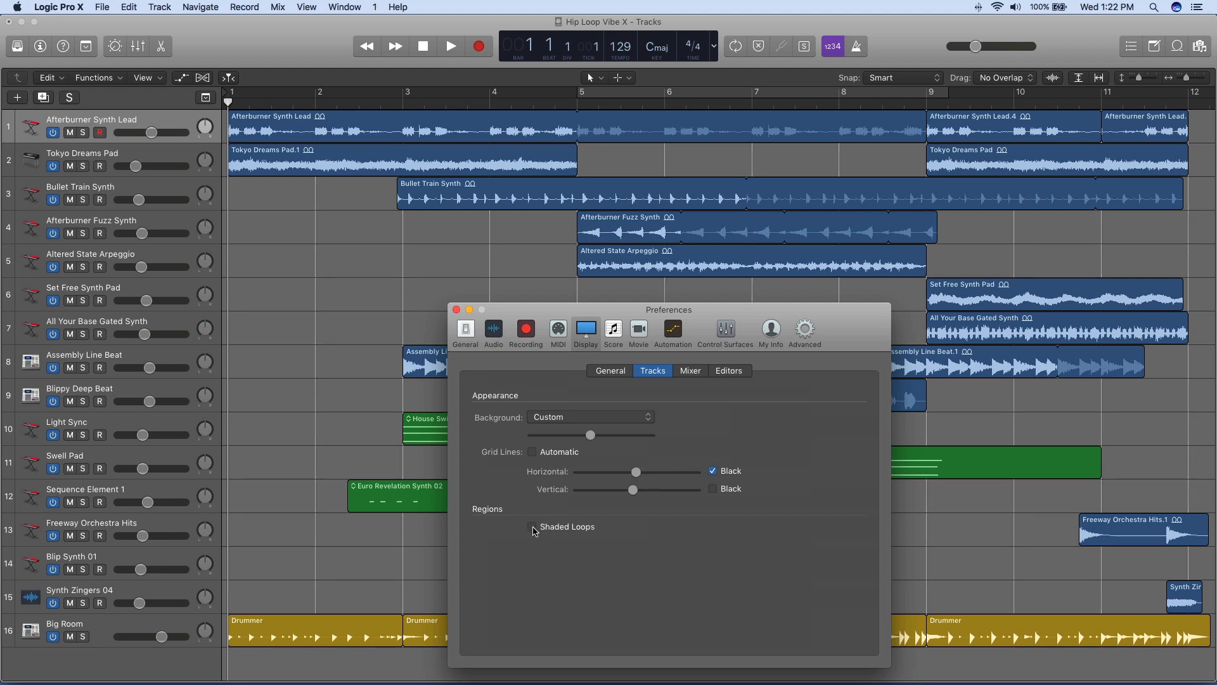
{"action": "left_click", "coordinate": [533, 526]}
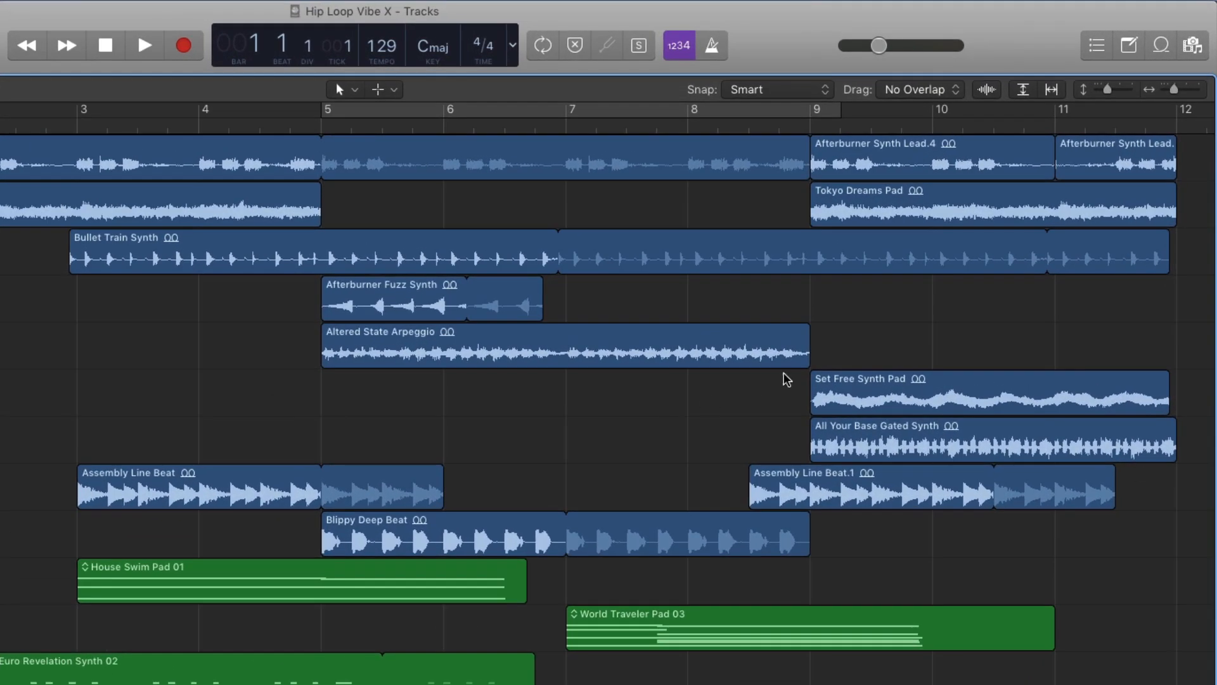
Pull the Altered State Arpeggio region's end back from bar 9 to just after bar 8
{"action": "left_click_drag", "start_coordinate": [807, 351], "coordinate": [681, 352]}
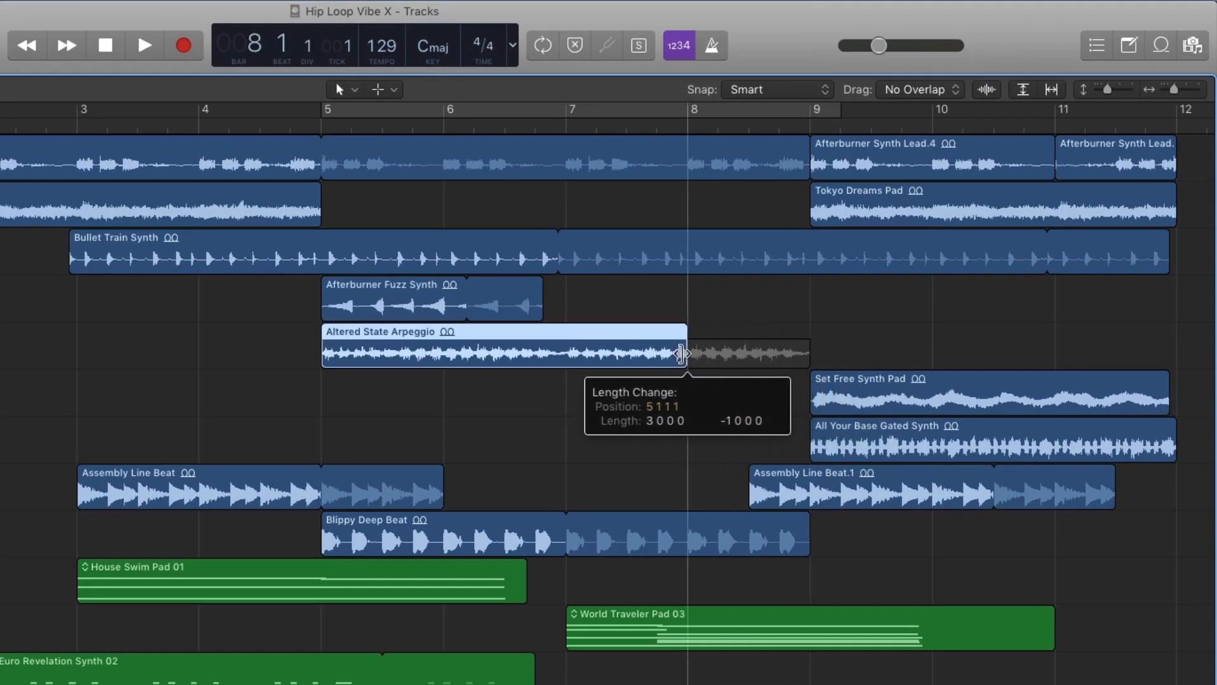
{"action": "left_click_drag", "start_coordinate": [682, 354], "coordinate": [709, 354]}
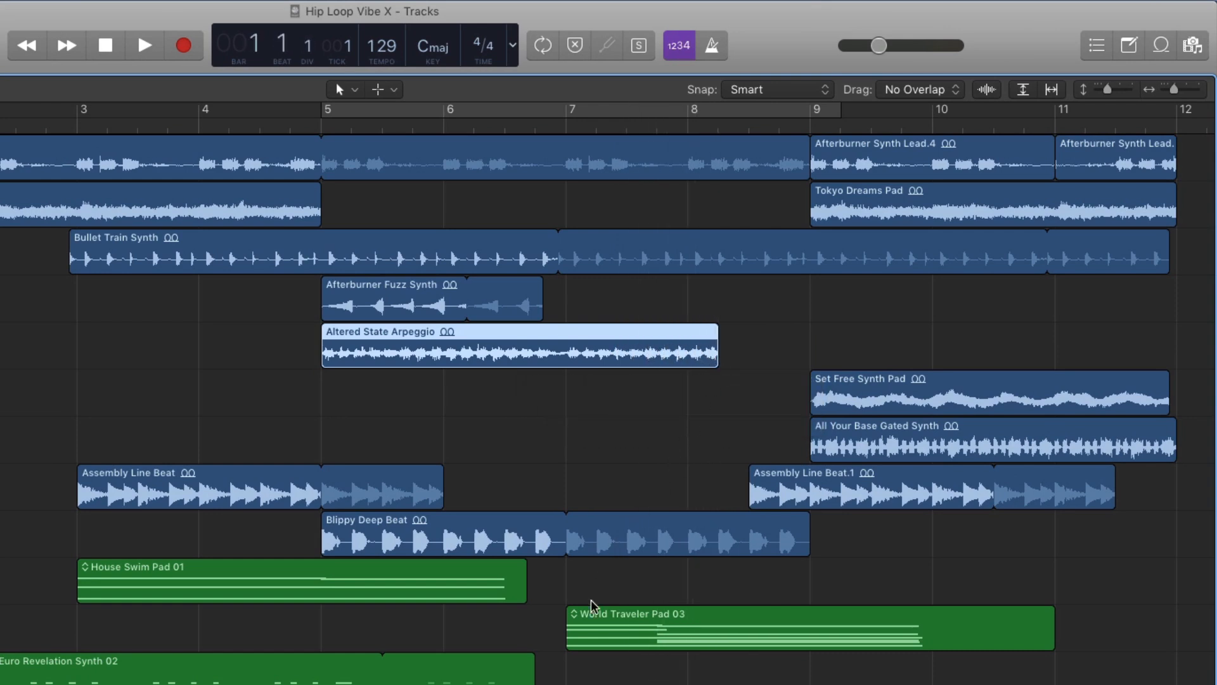
{"action": "left_click_drag", "start_coordinate": [568, 627], "coordinate": [701, 627]}
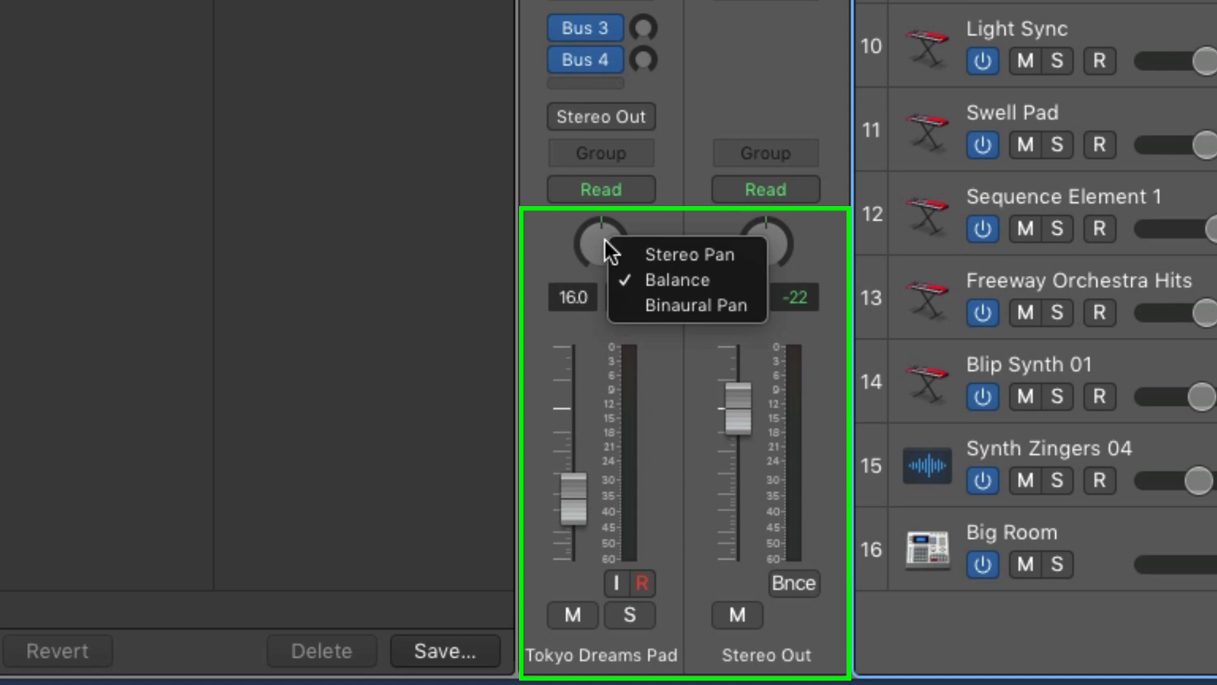
Choose a pan mode for Tokyo Dreams Pad, then pan it to +33 and settle at -24
{"action": "left_click", "coordinate": [677, 280]}
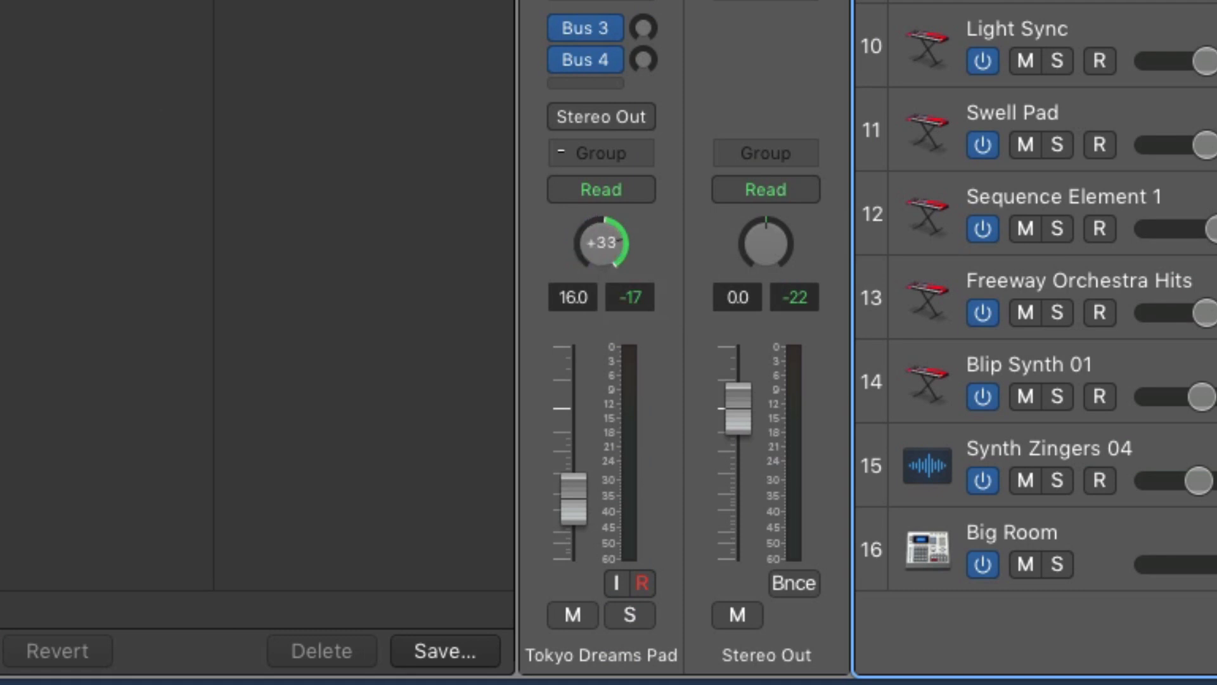
{"action": "left_click_drag", "start_coordinate": [602, 243], "coordinate": [574, 272]}
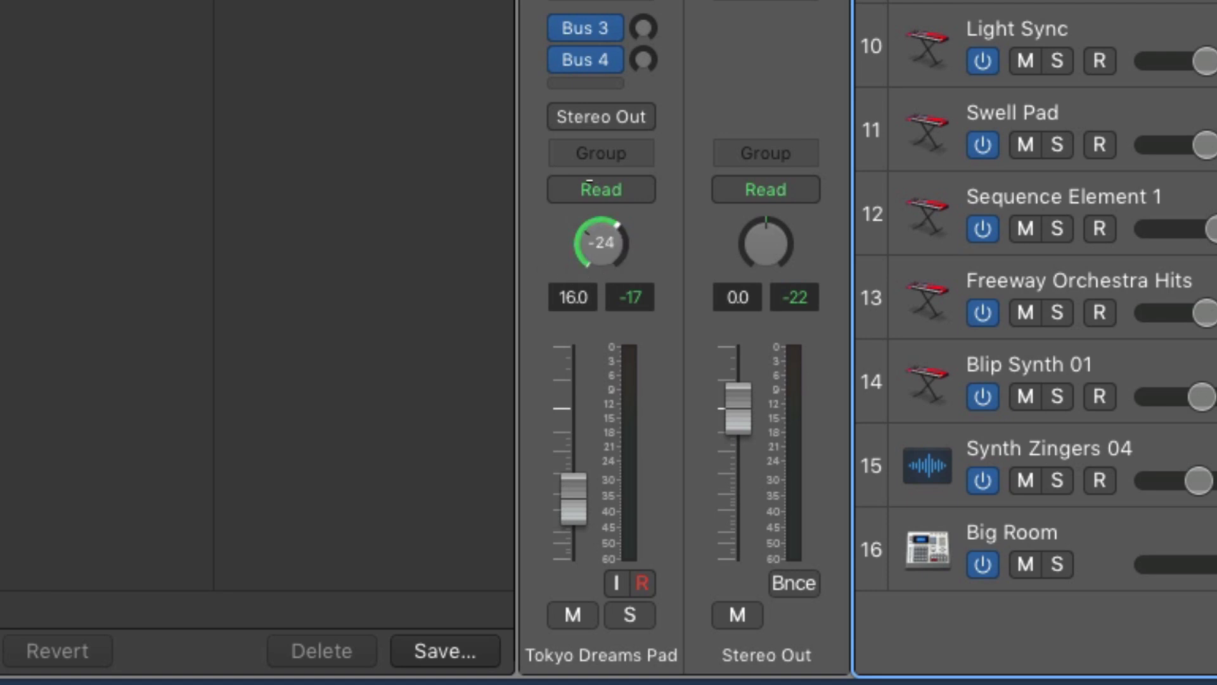
{"action": "left_click_drag", "start_coordinate": [601, 243], "coordinate": [600, 225]}
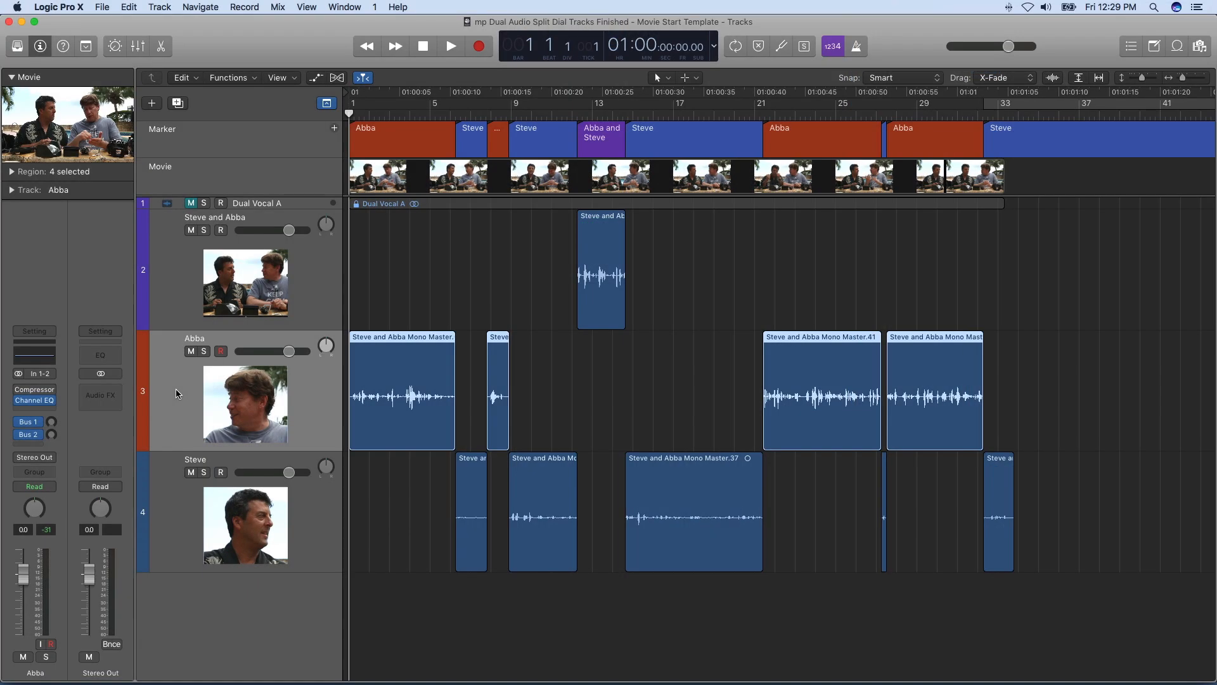
{"action": "mouse_move", "coordinate": [144, 392]}
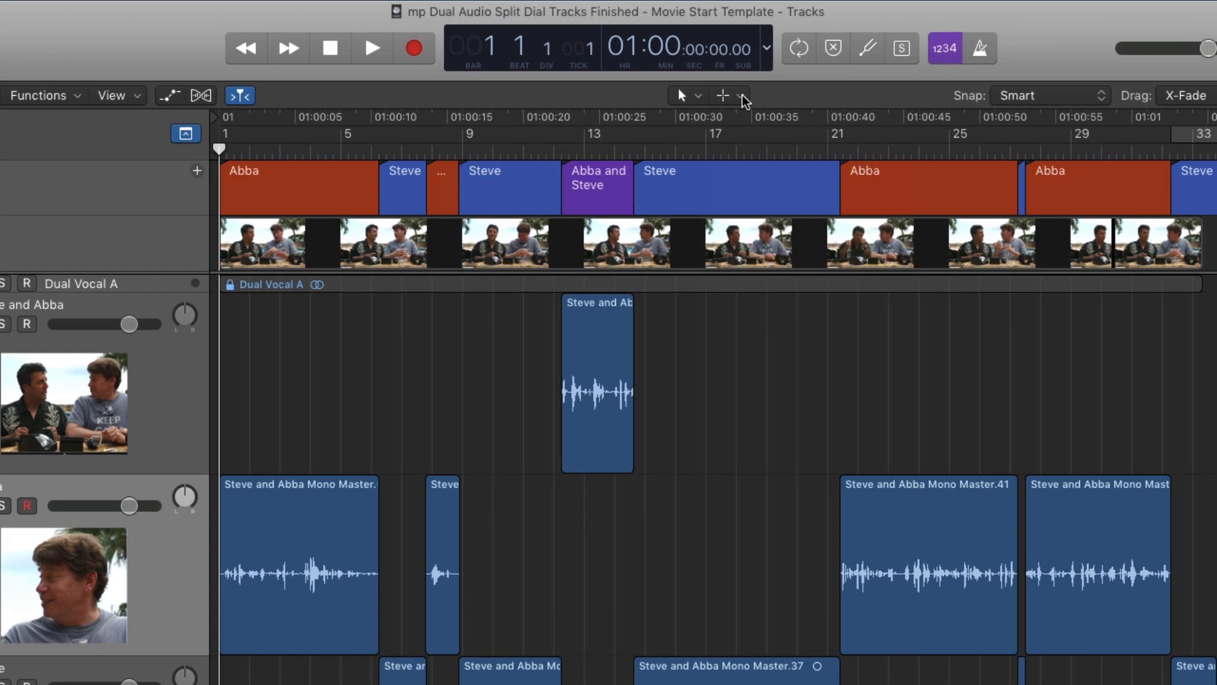
{"action": "left_click", "coordinate": [741, 95]}
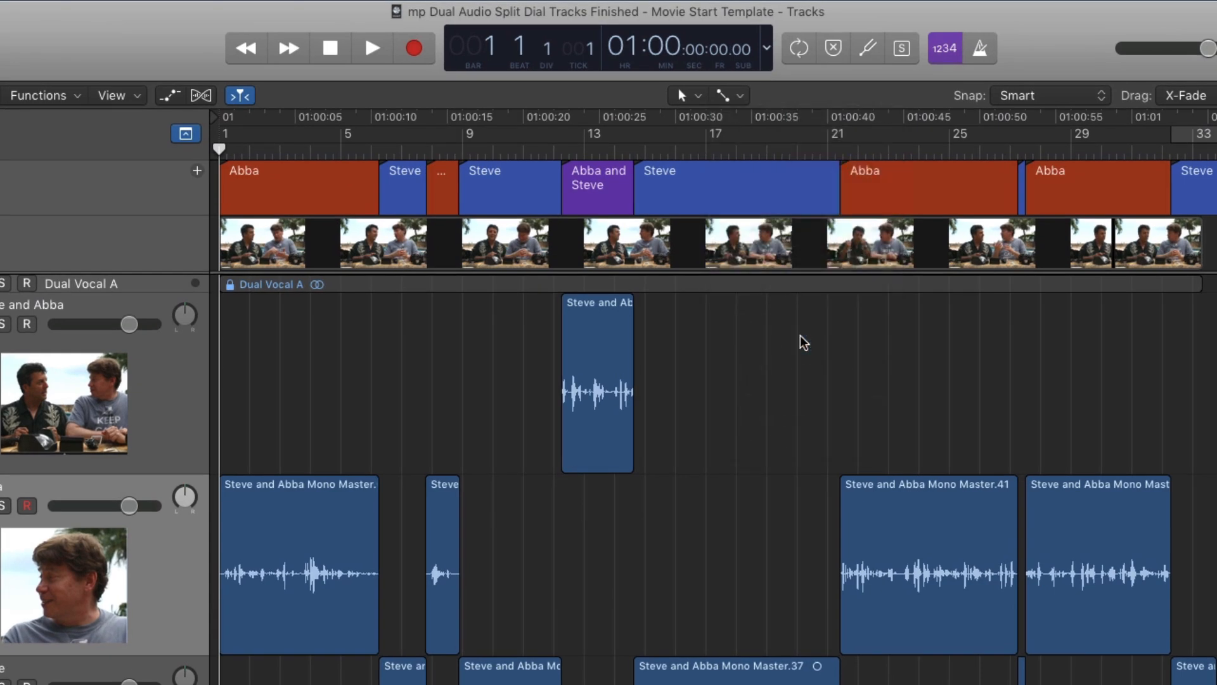
{"action": "mouse_move", "coordinate": [324, 530]}
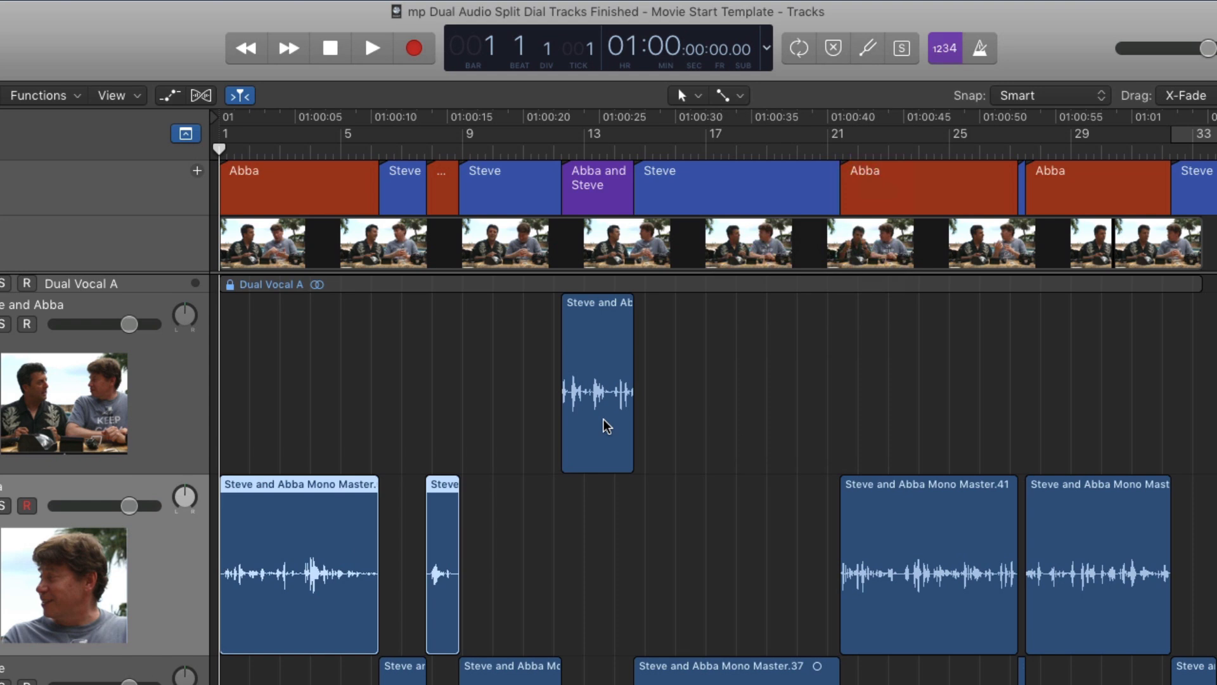
{"action": "scroll", "scroll_direction": "down", "scroll_amount": 3}
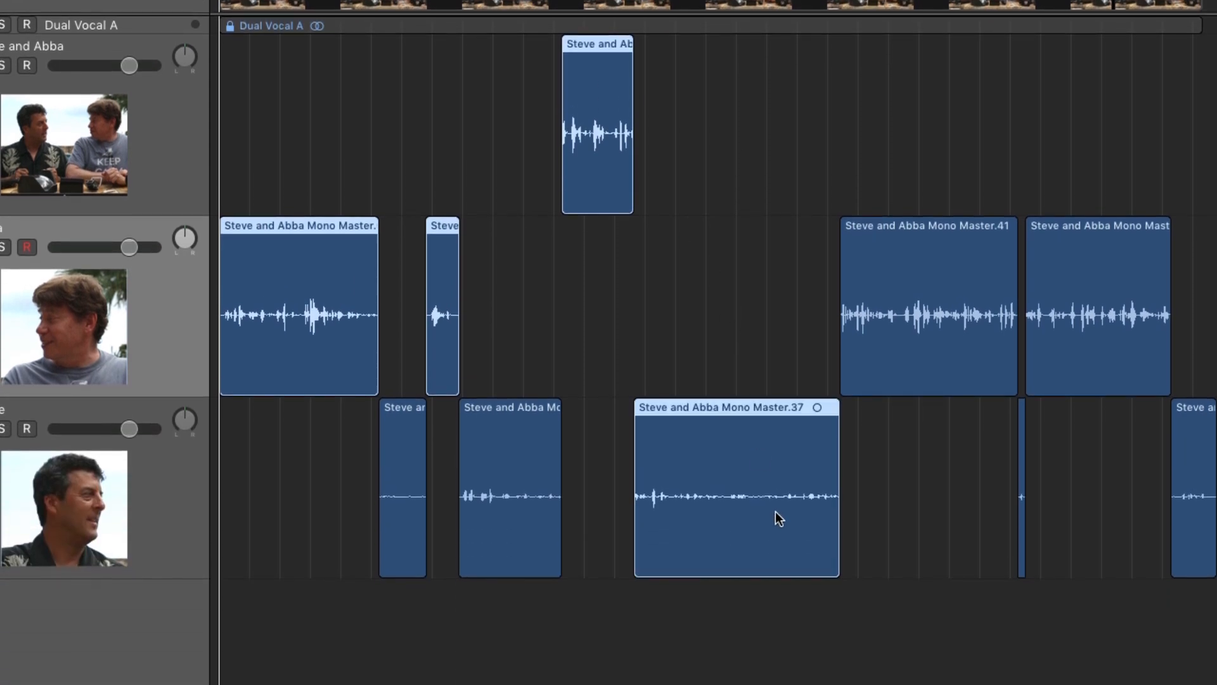
{"action": "mouse_move", "coordinate": [282, 274]}
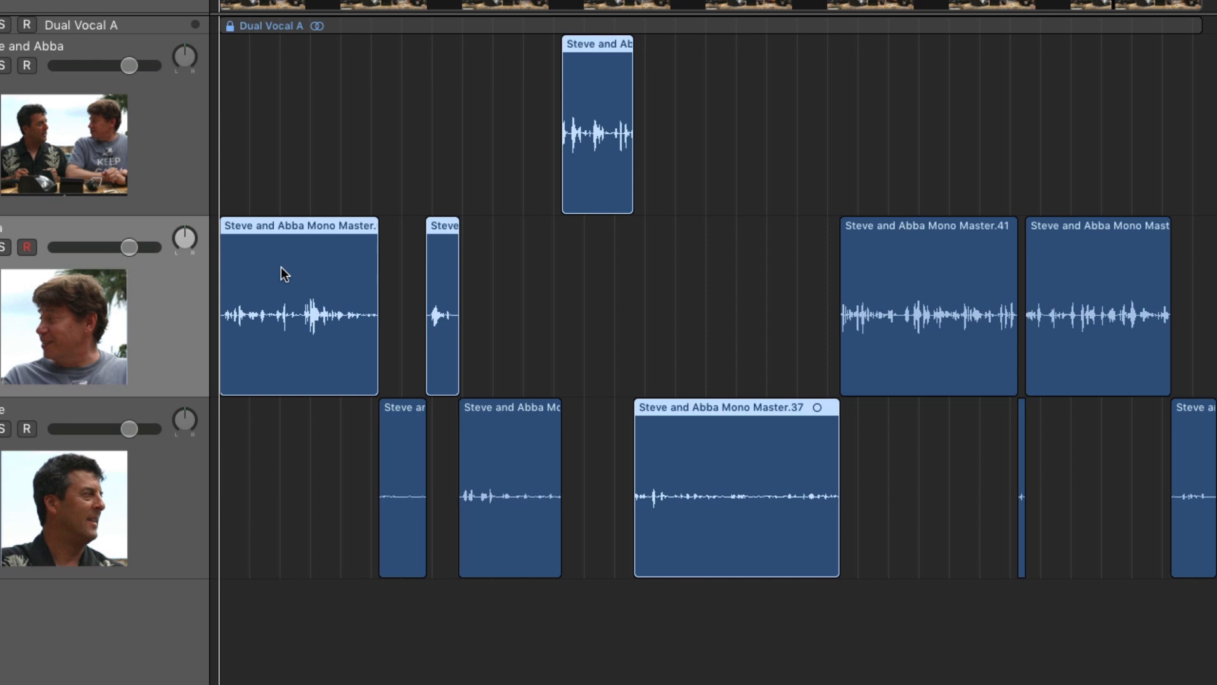
{"action": "mouse_move", "coordinate": [228, 235]}
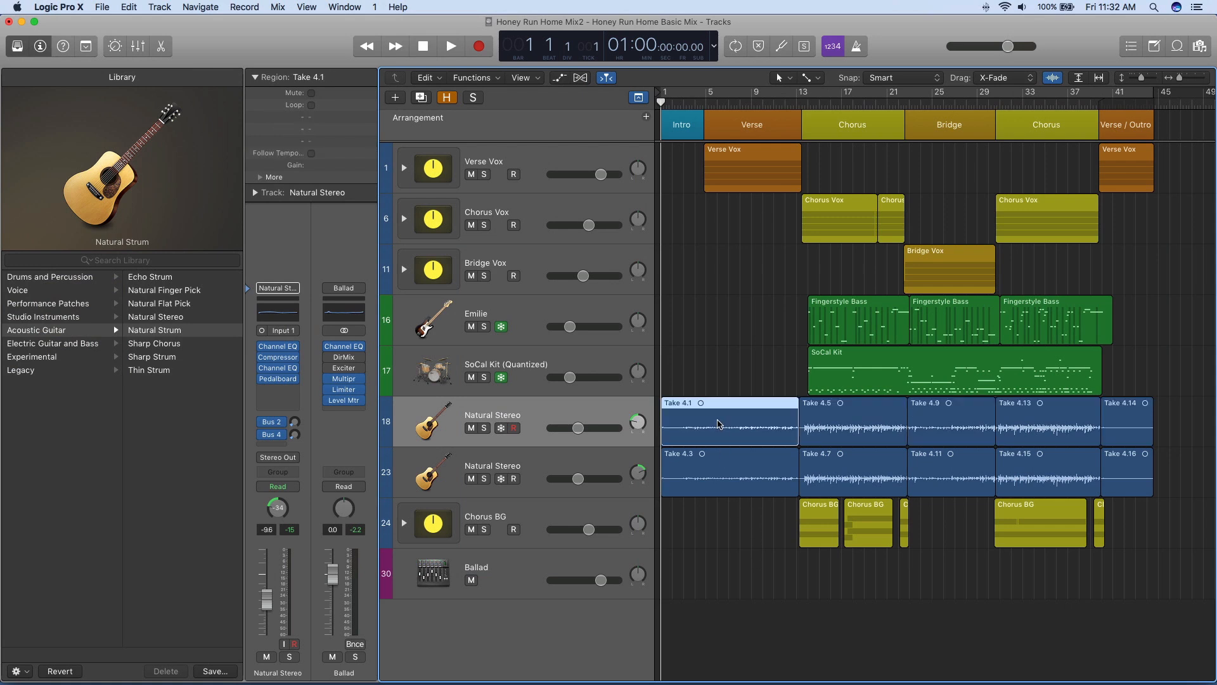
Select the four Natural Stereo guitar takes, fit them in the editor, and open Selection-based Processing
{"action": "left_click", "coordinate": [930, 470]}
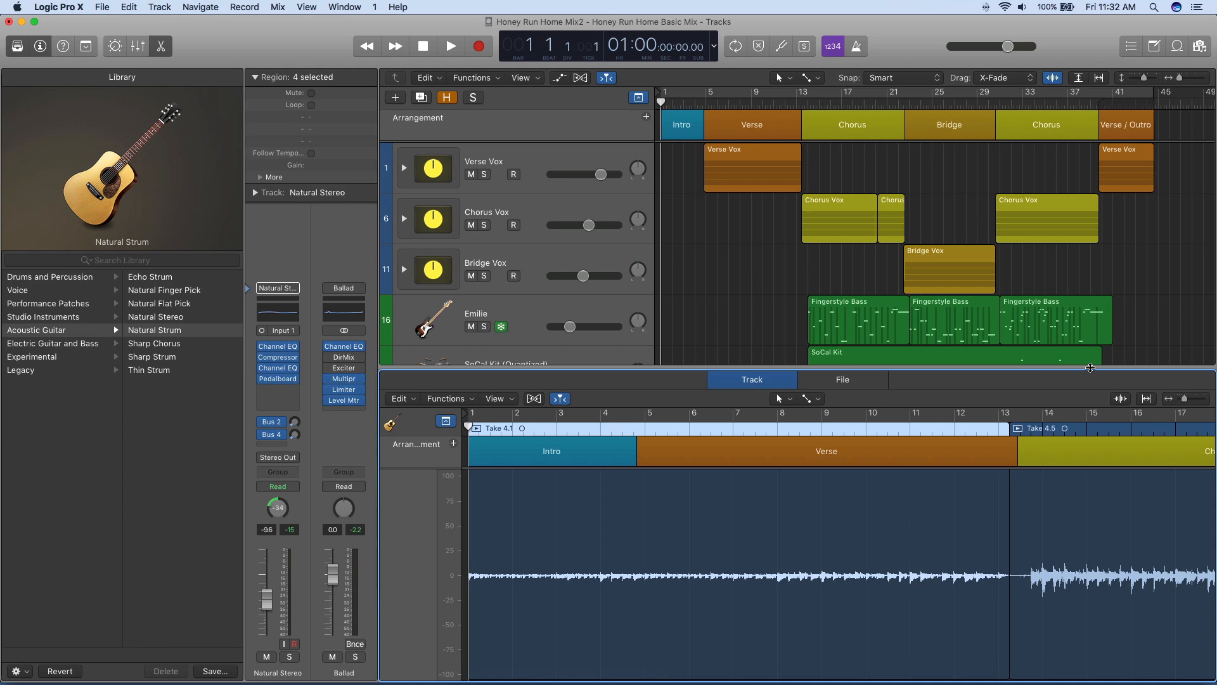
{"action": "left_click", "coordinate": [1147, 398]}
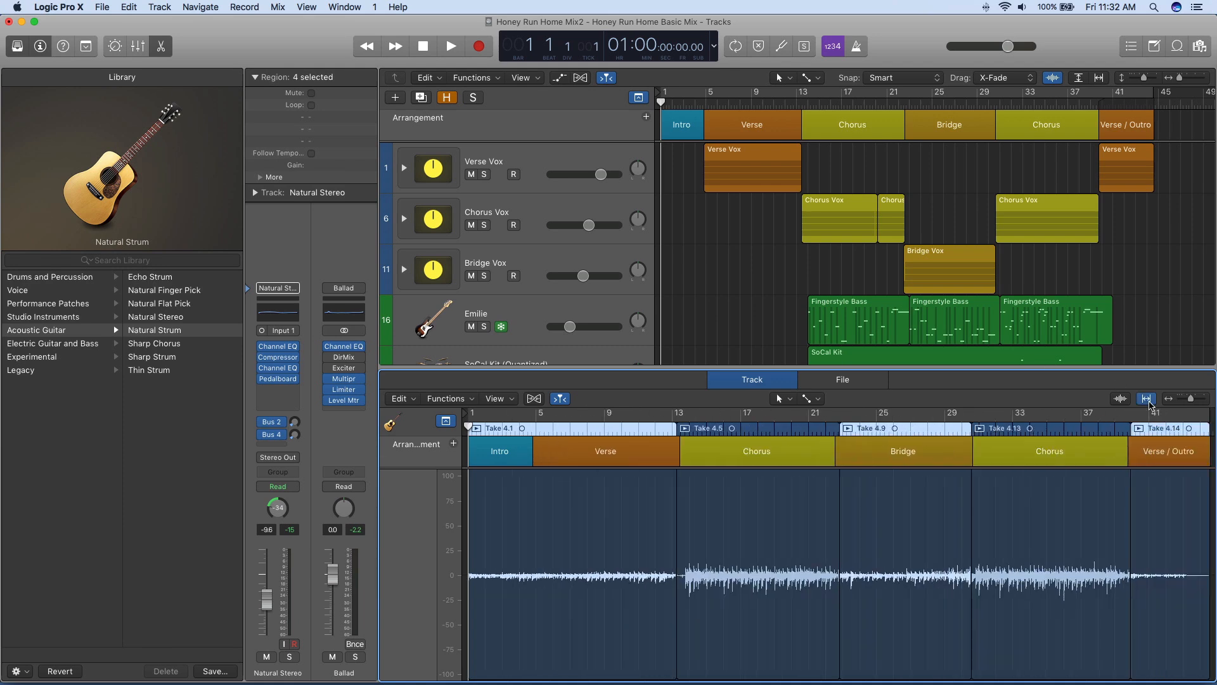
{"action": "left_click", "coordinate": [447, 398]}
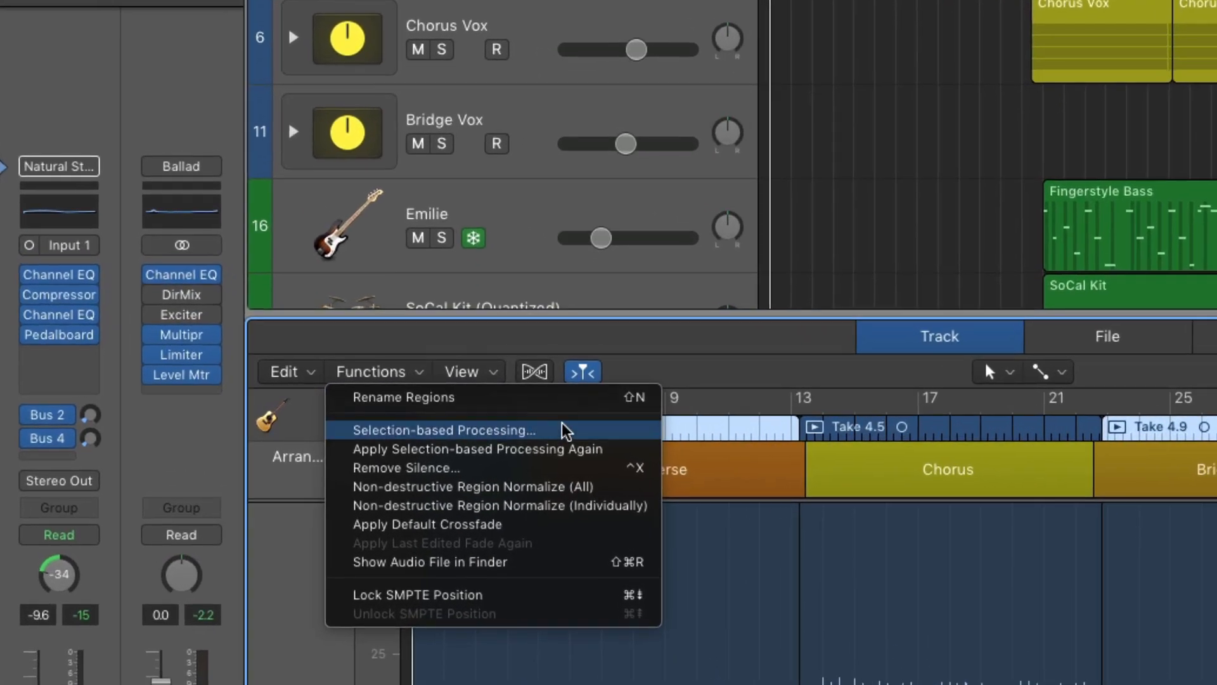
{"action": "left_click", "coordinate": [443, 430]}
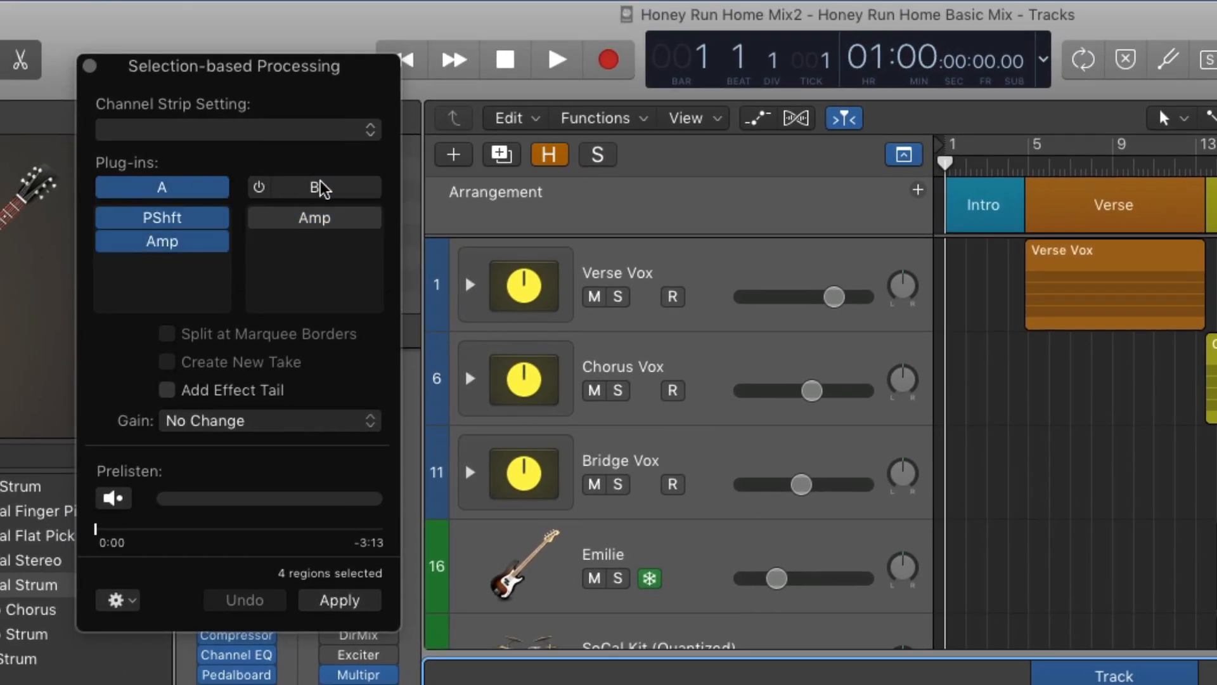
Prelisten the takes through chains A and B, then apply chain A's pitch shift and amp
{"action": "left_click", "coordinate": [162, 187]}
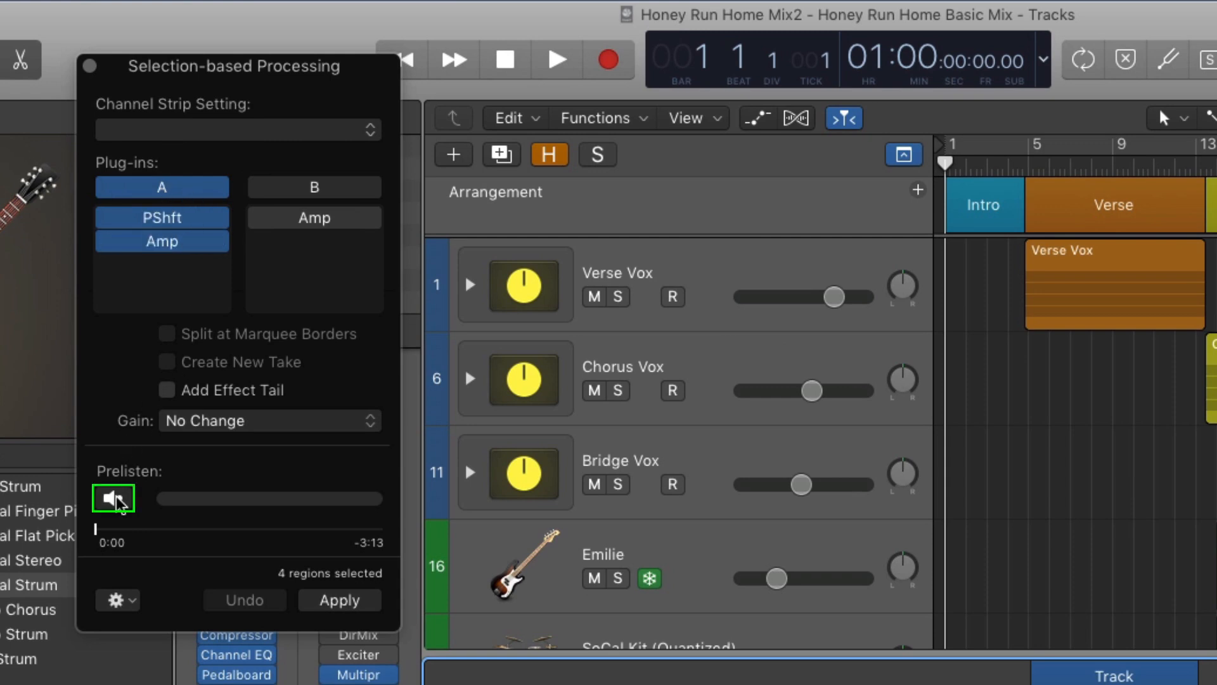
{"action": "left_click", "coordinate": [113, 497]}
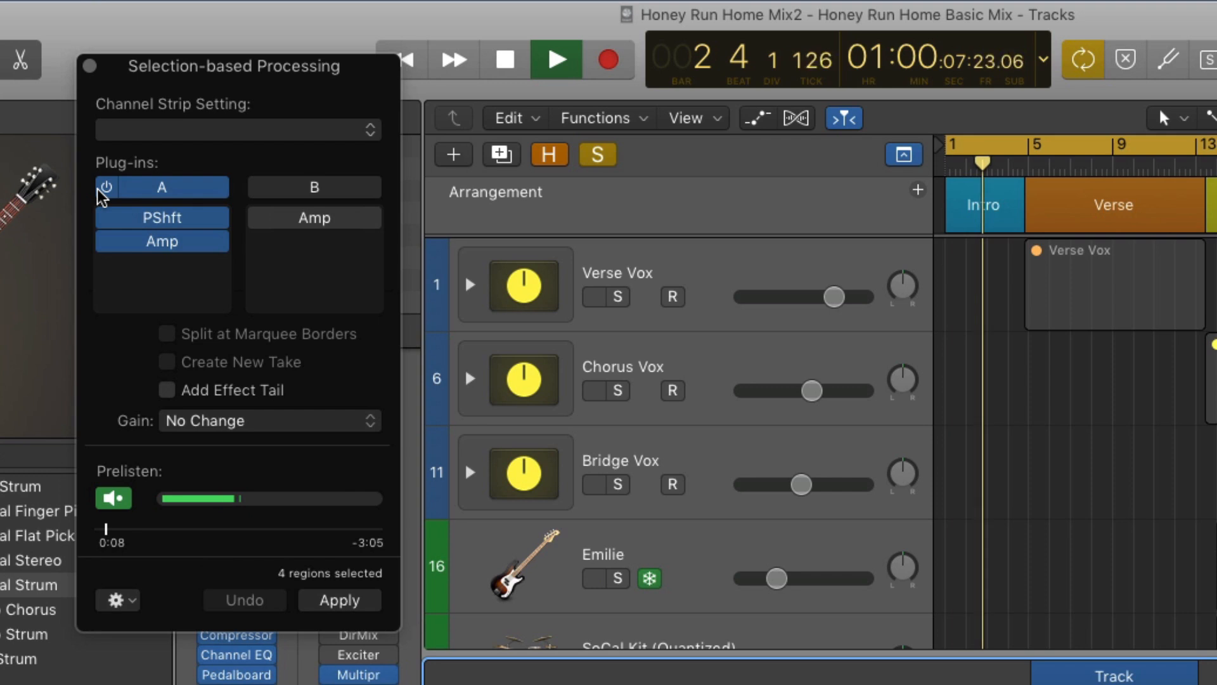
{"action": "left_click", "coordinate": [314, 187]}
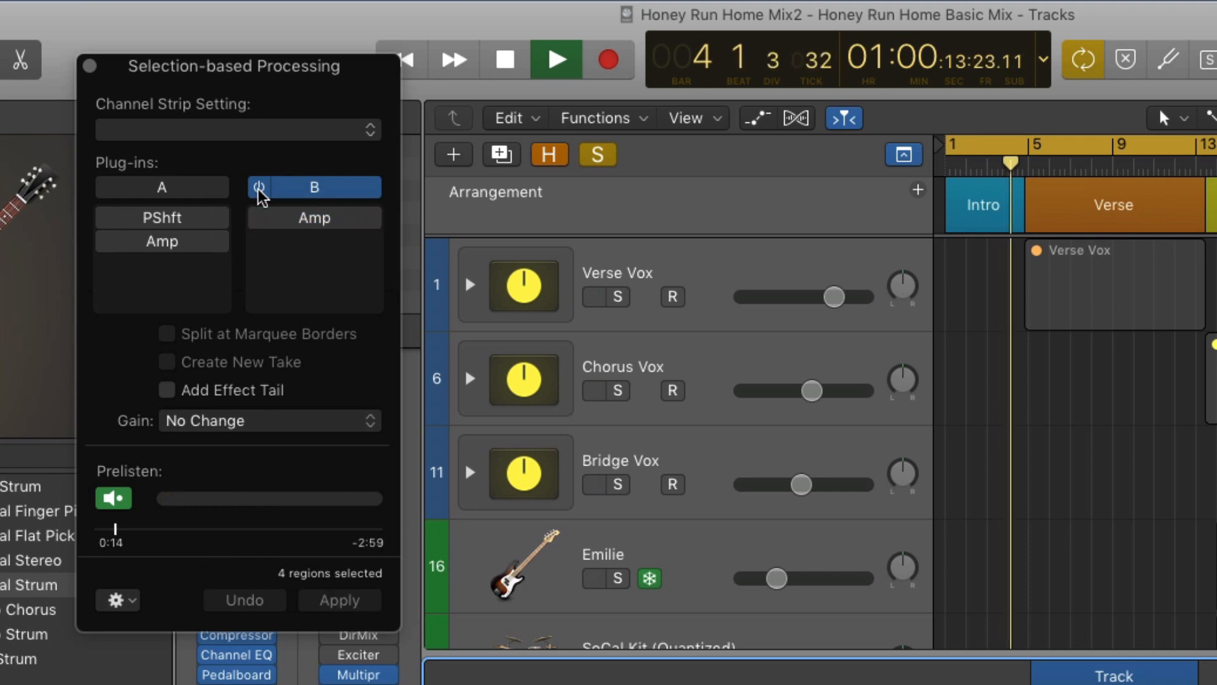
{"action": "left_click", "coordinate": [161, 187]}
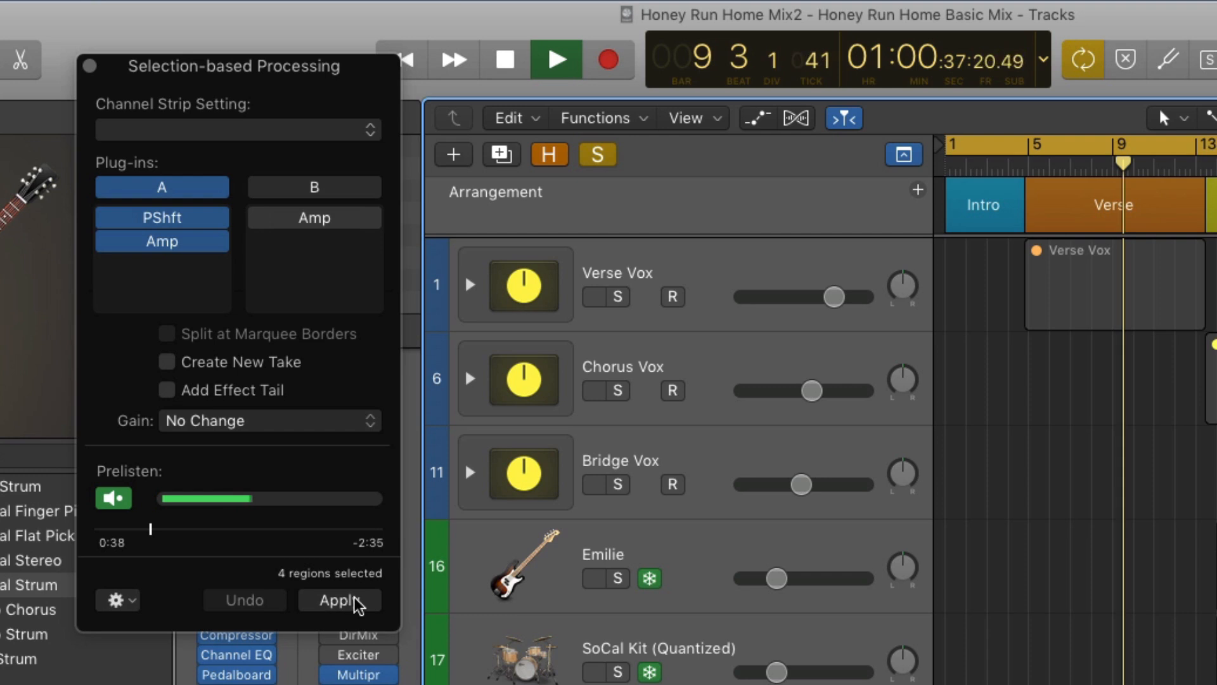
{"action": "left_click", "coordinate": [339, 599]}
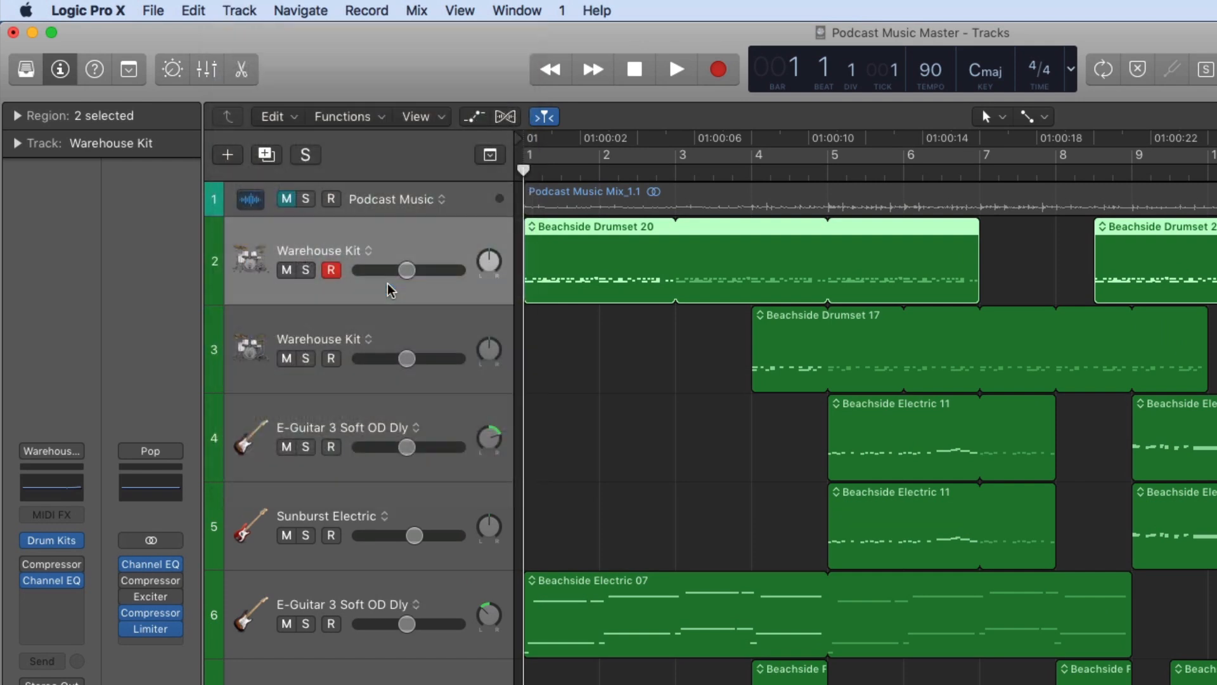
{"action": "mouse_move", "coordinate": [370, 272]}
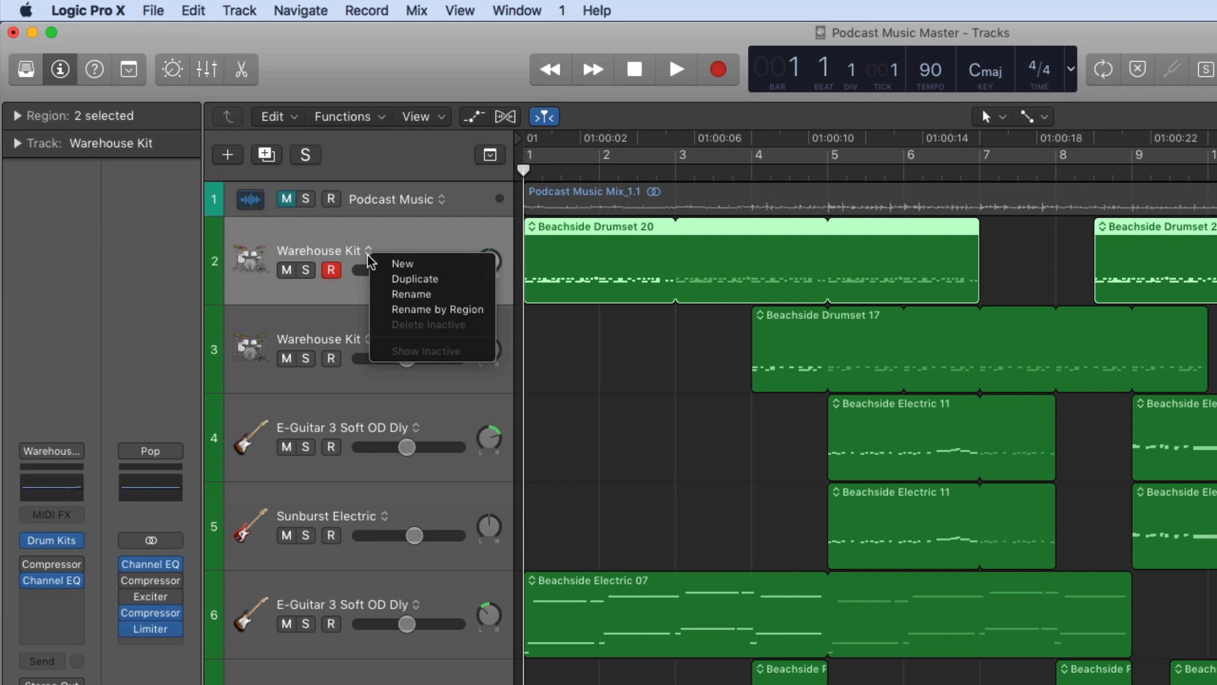
{"action": "mouse_move", "coordinate": [402, 263]}
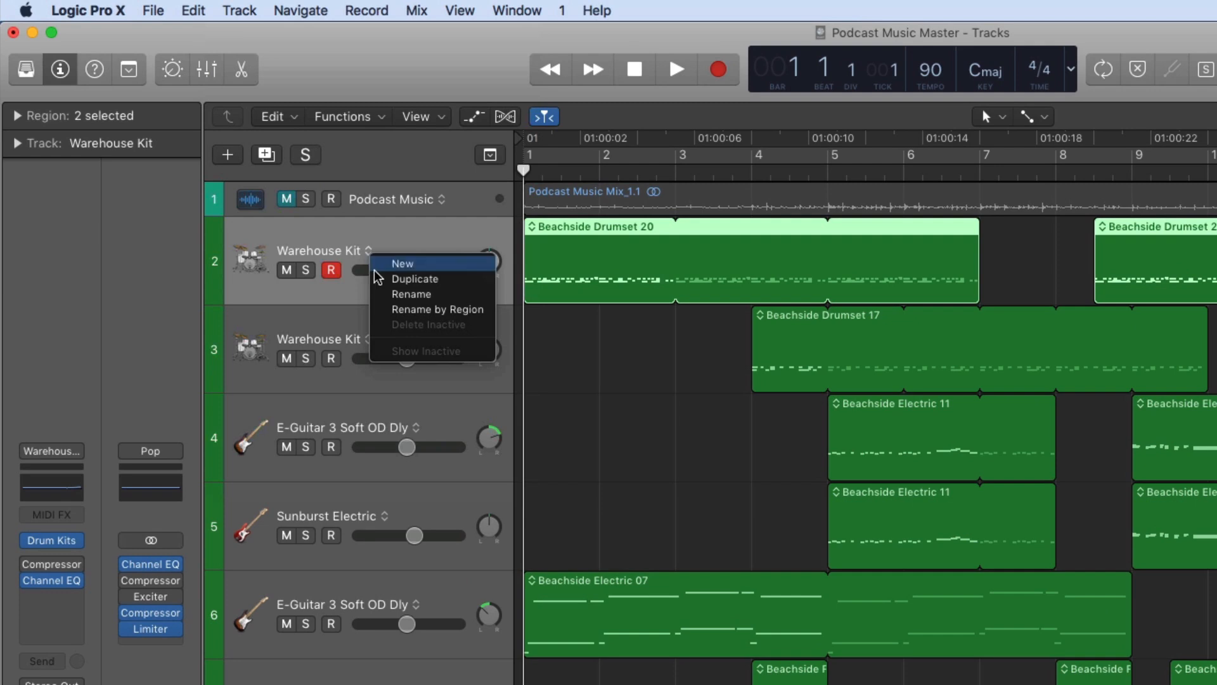
{"action": "mouse_move", "coordinate": [414, 279]}
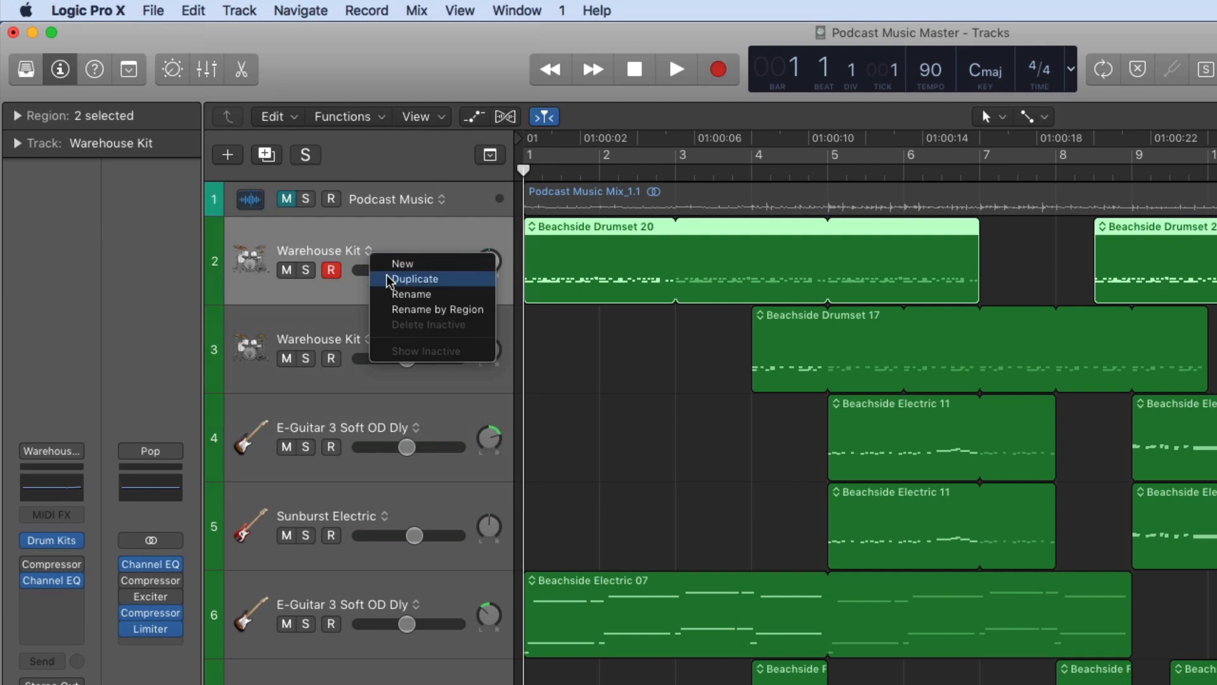
Make Warehouse Kit alternatives B (Beachside Drumset 17) and C (Drumset 02), then return to A
{"action": "left_click", "coordinate": [415, 279]}
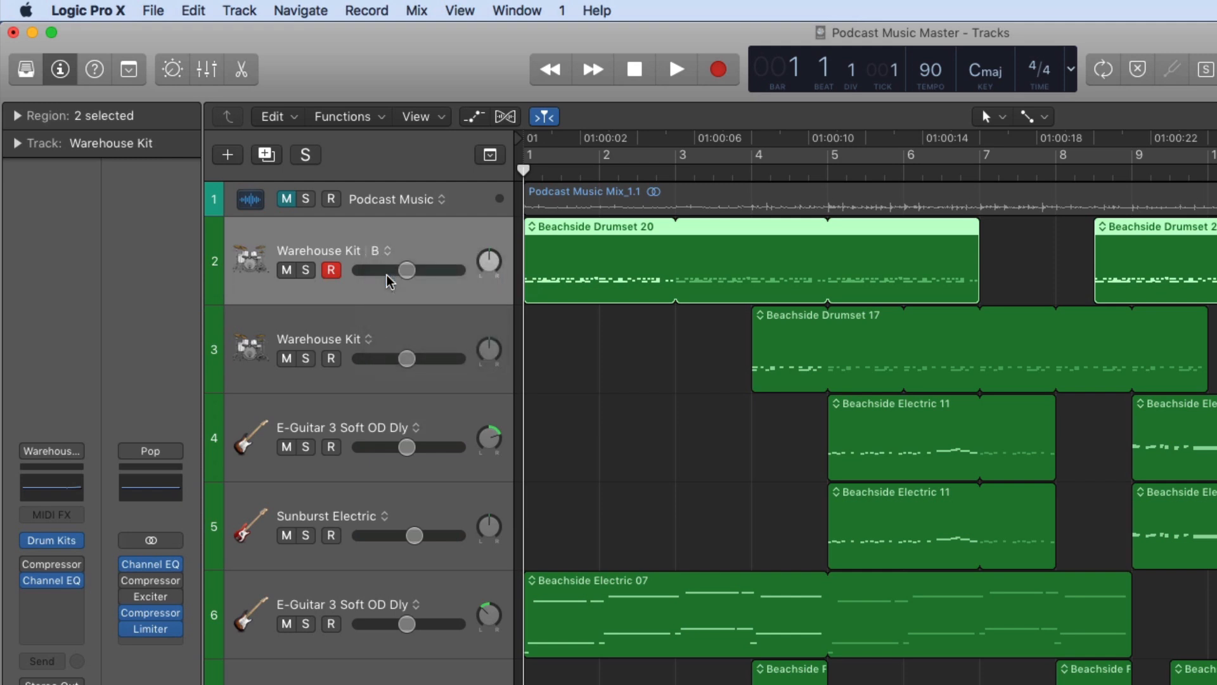
{"action": "mouse_move", "coordinate": [386, 257]}
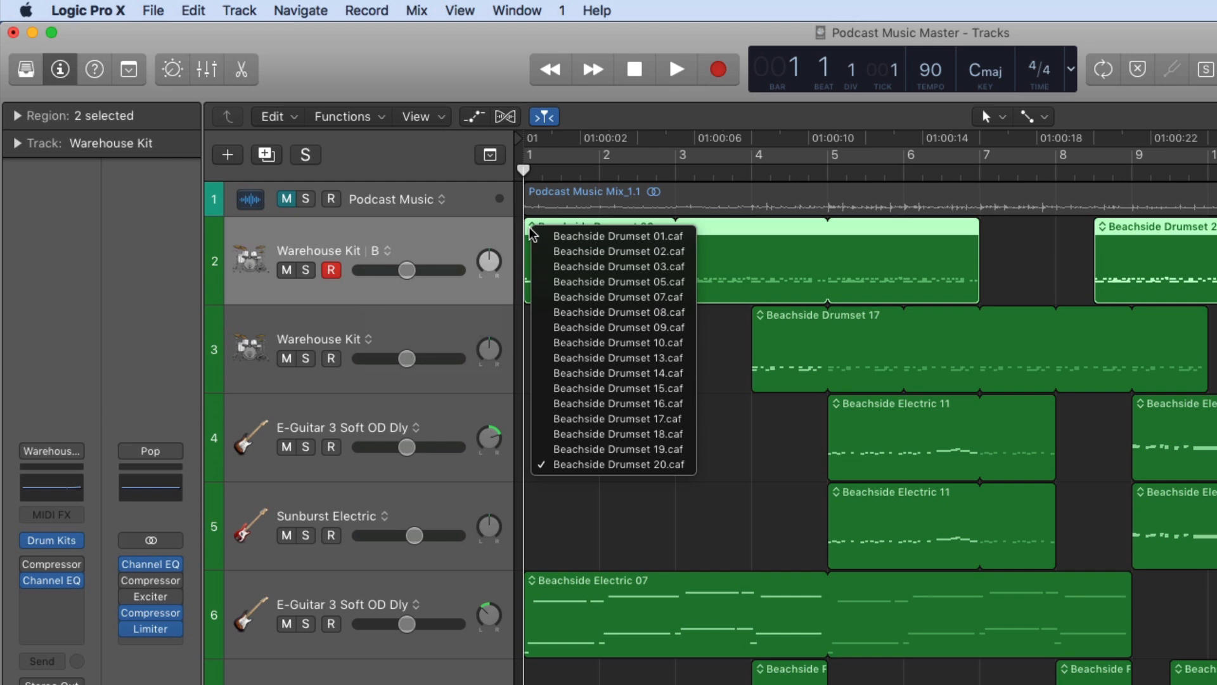
{"action": "mouse_move", "coordinate": [601, 418]}
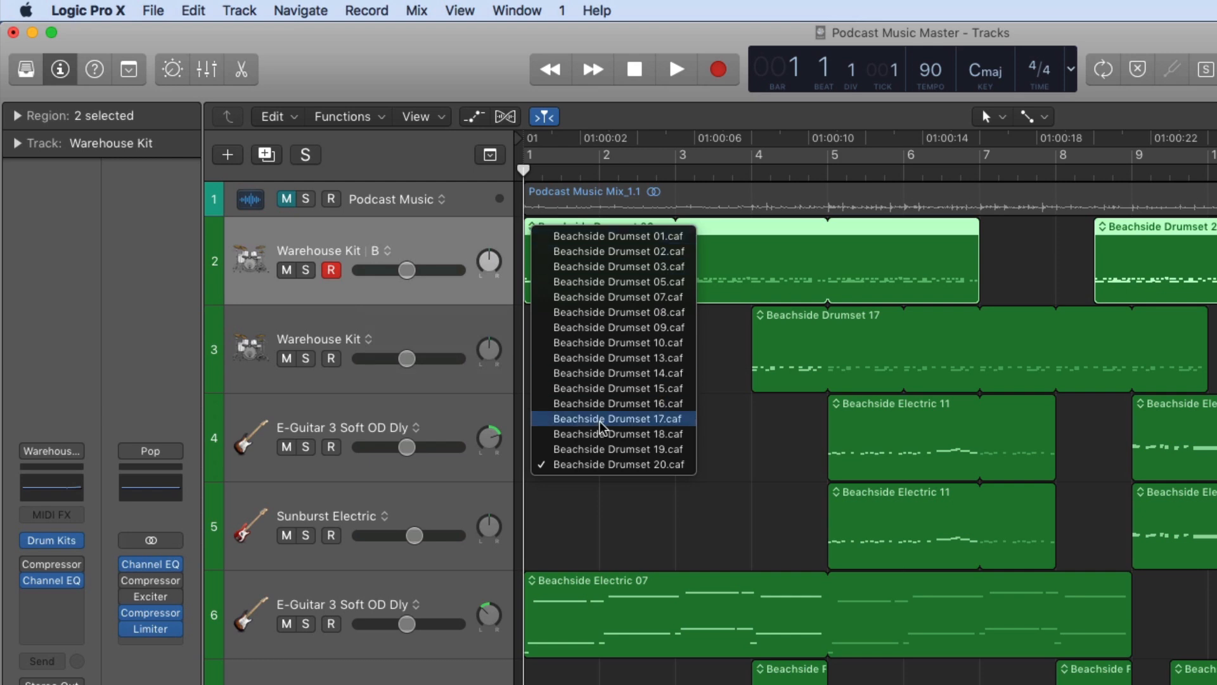
{"action": "left_click", "coordinate": [615, 418]}
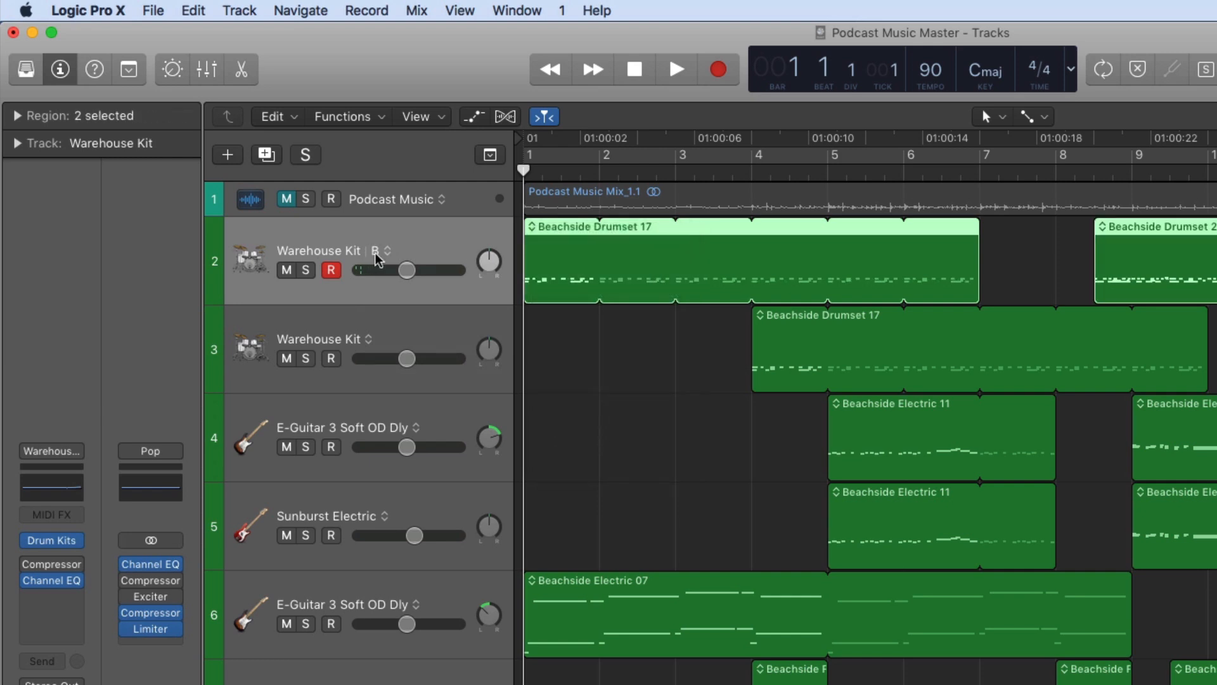
{"action": "left_click", "coordinate": [386, 250]}
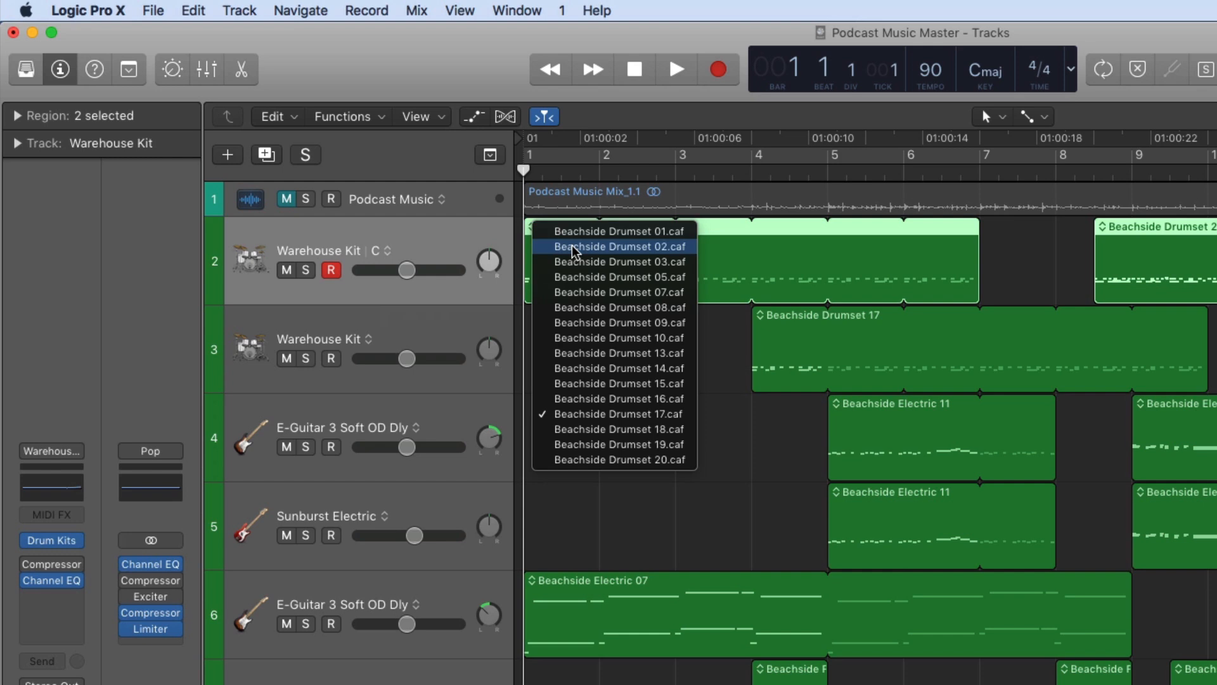
{"action": "left_click", "coordinate": [618, 246]}
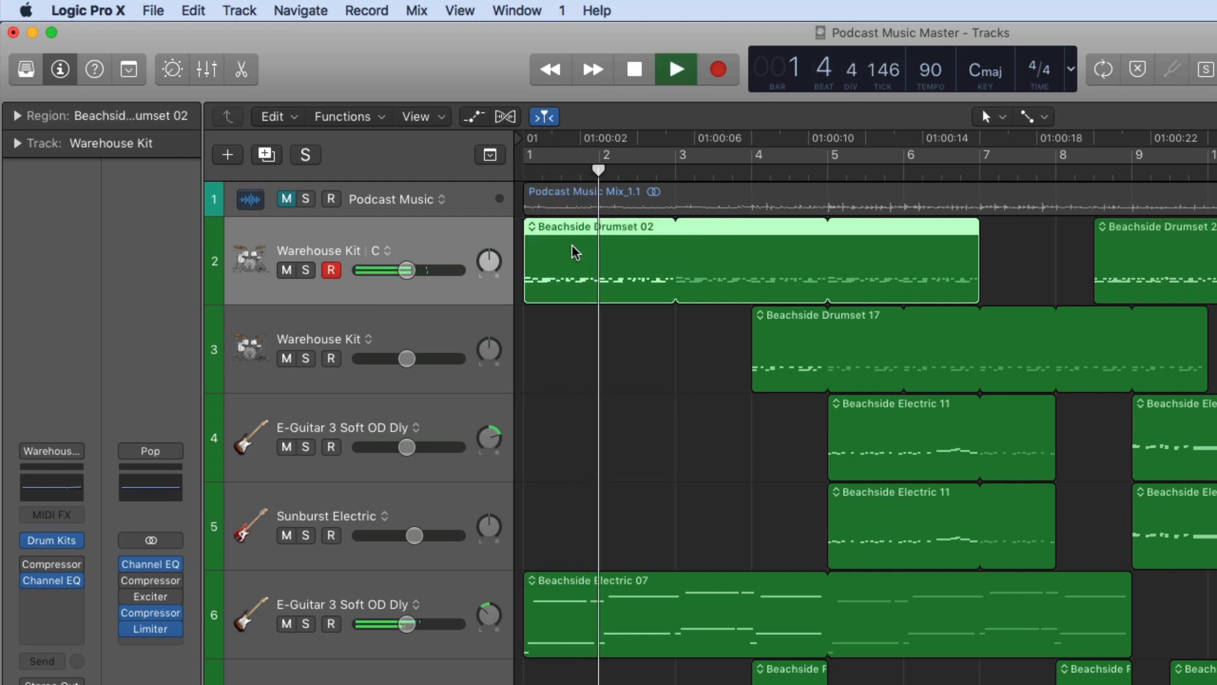
{"action": "left_click", "coordinate": [674, 69]}
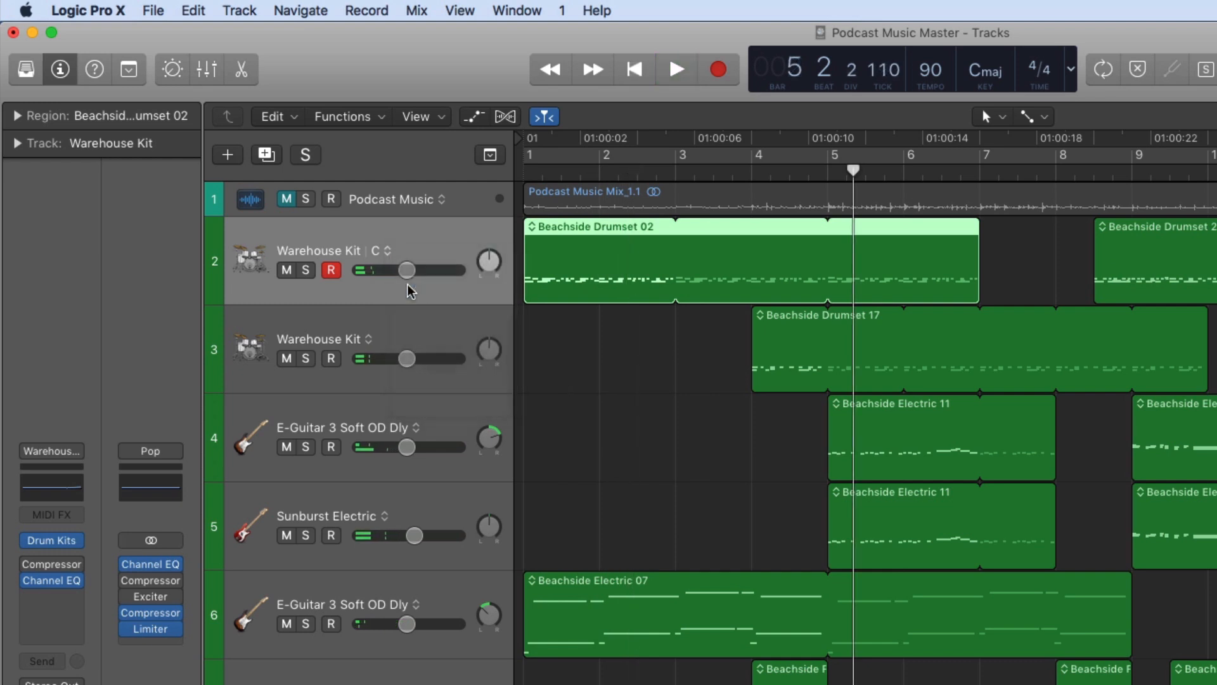
{"action": "left_click", "coordinate": [674, 69]}
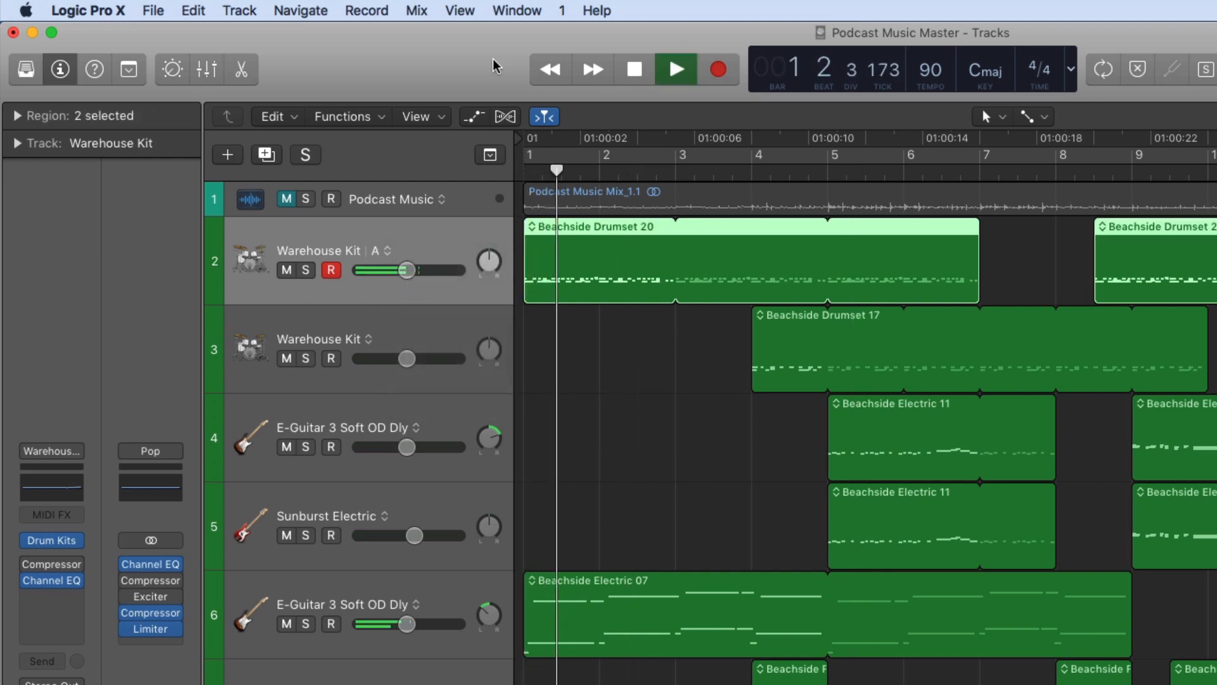